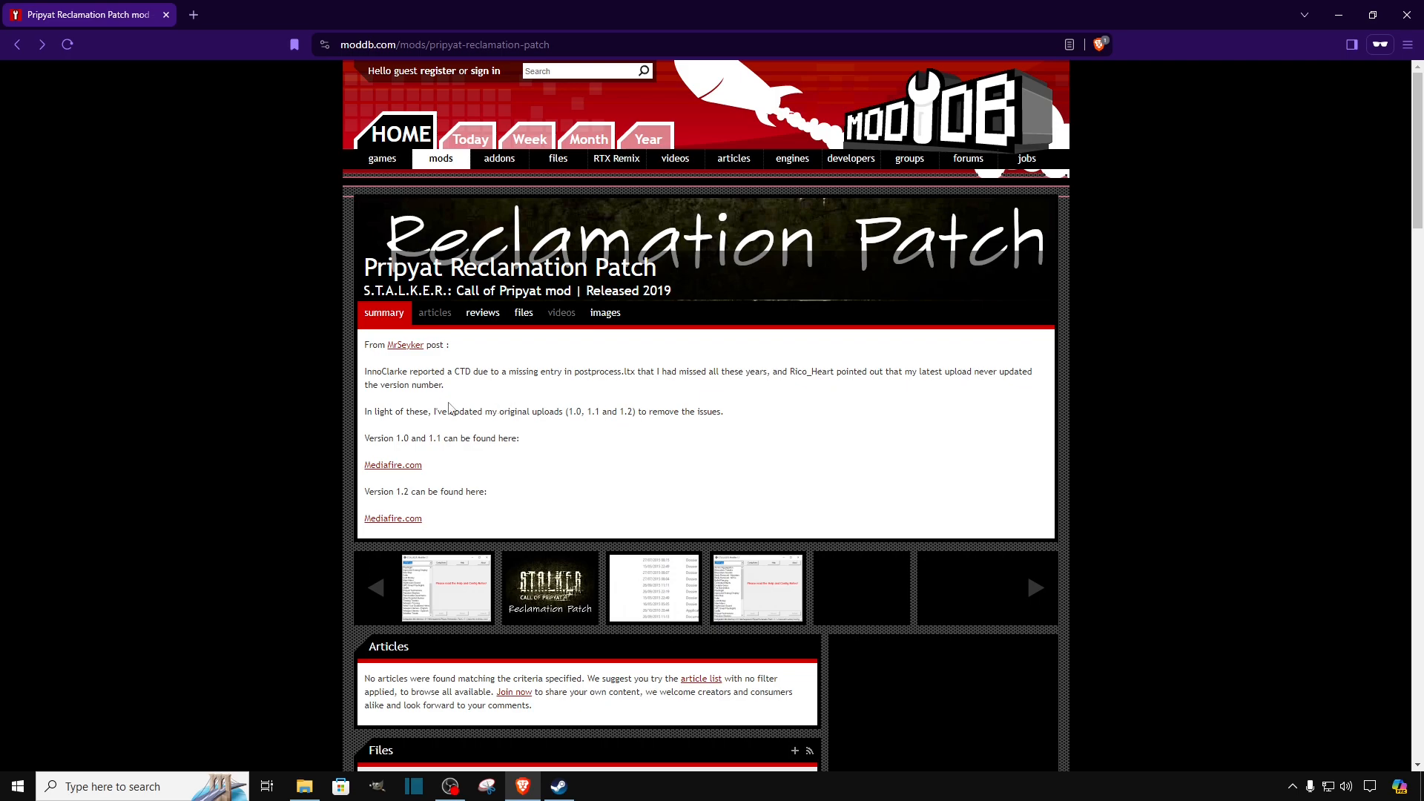
{"action": "mouse_move", "coordinate": [451, 407]}
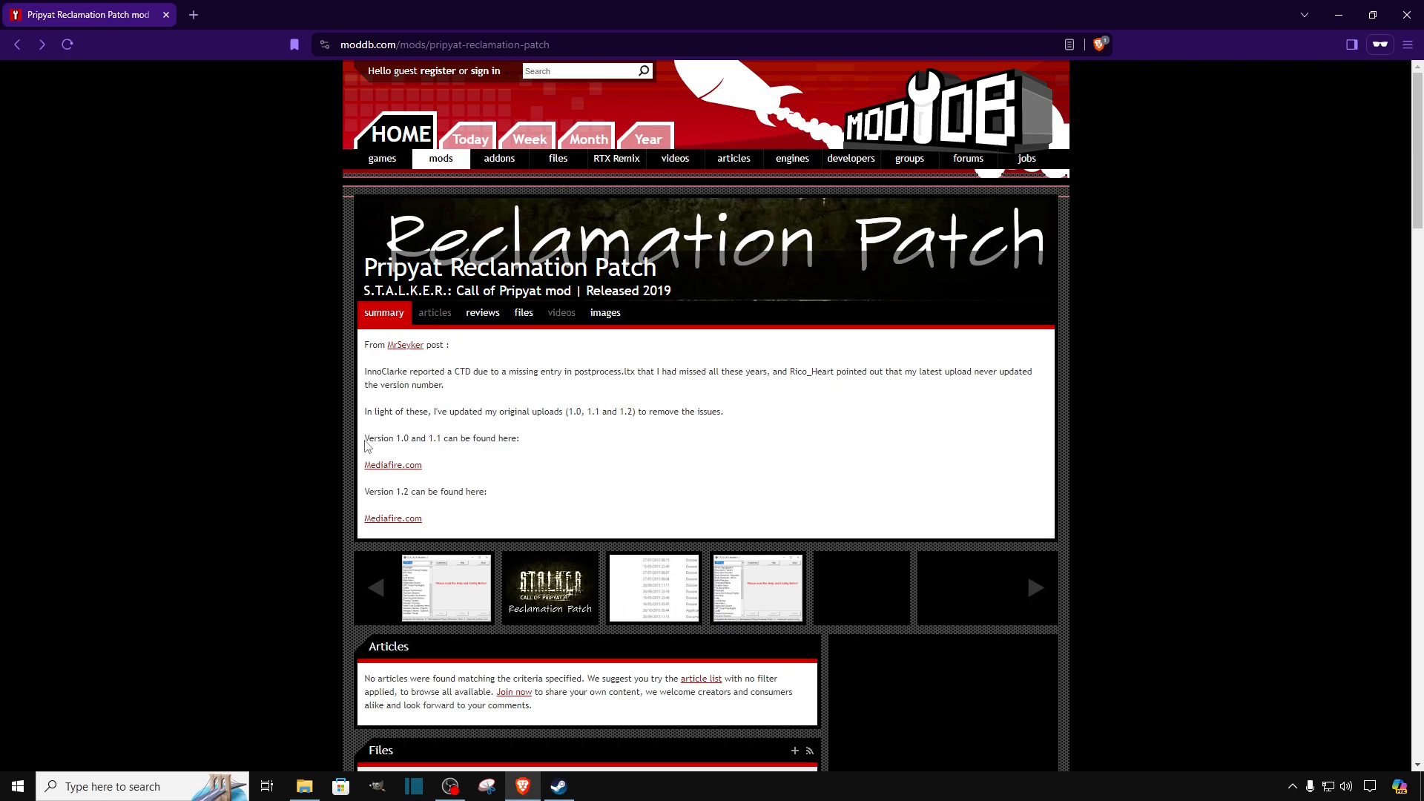
Read the version notes and follow the Mediafire.com link to MrSeyker's shared PRP folder.
{"action": "double_click", "coordinate": [385, 438]}
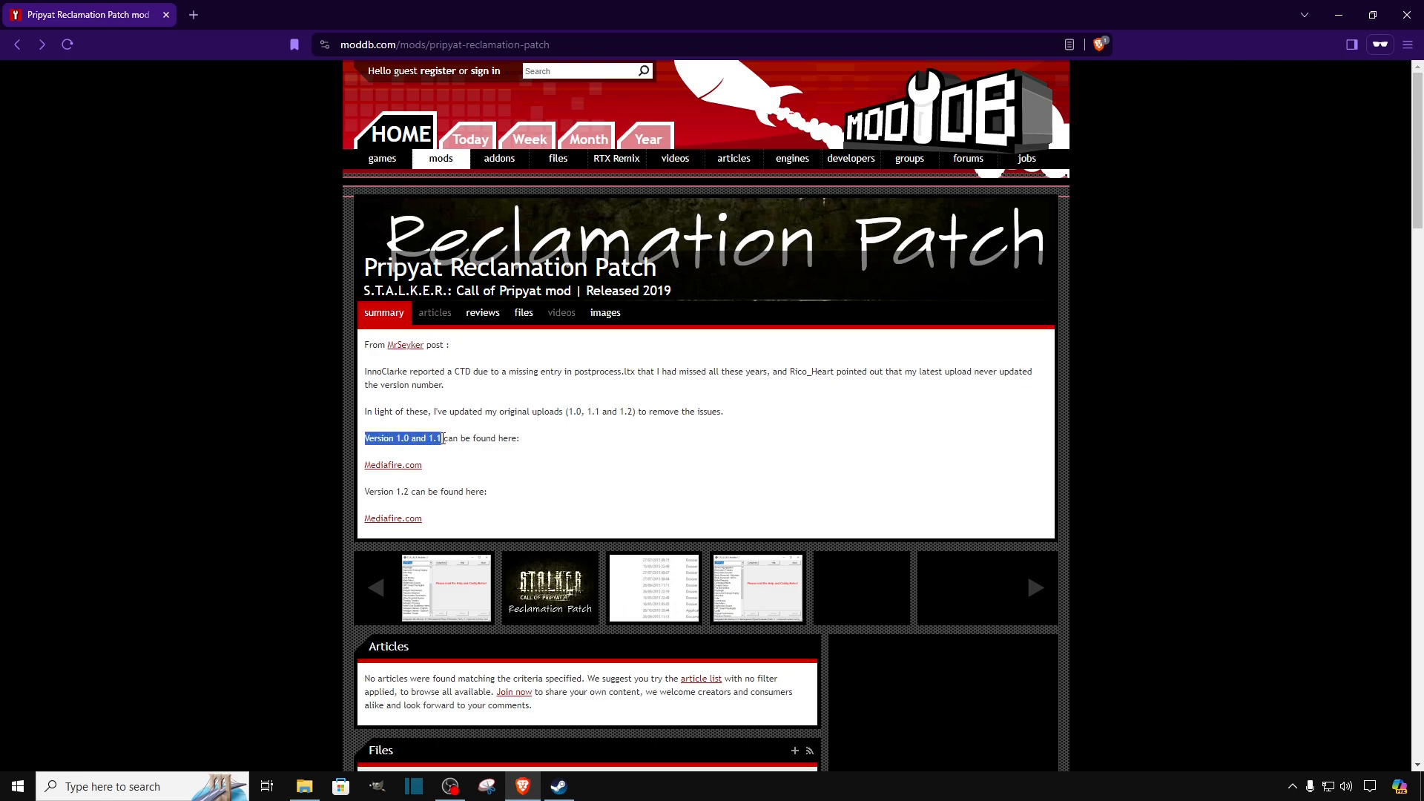
{"action": "double_click", "coordinate": [377, 491]}
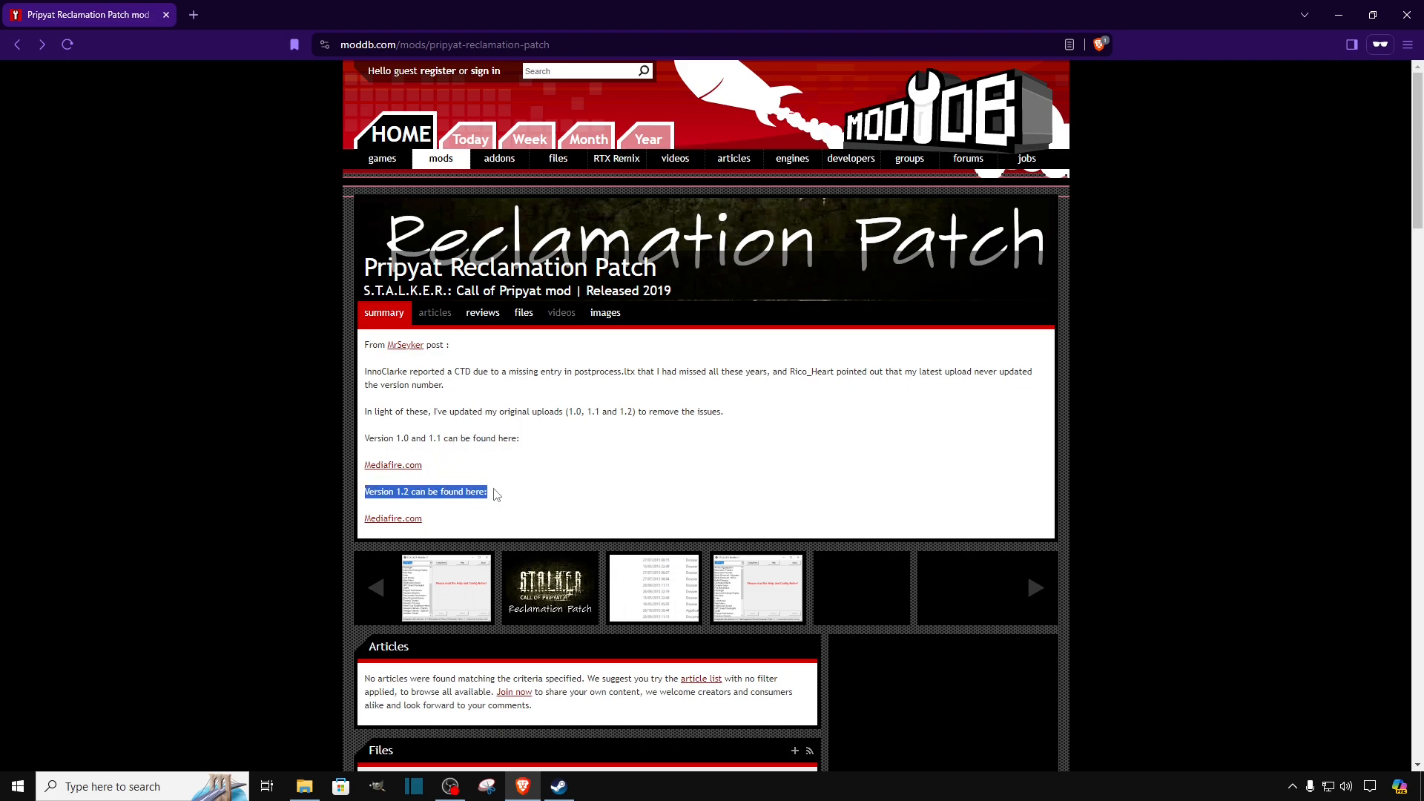
{"action": "left_click", "coordinate": [454, 491]}
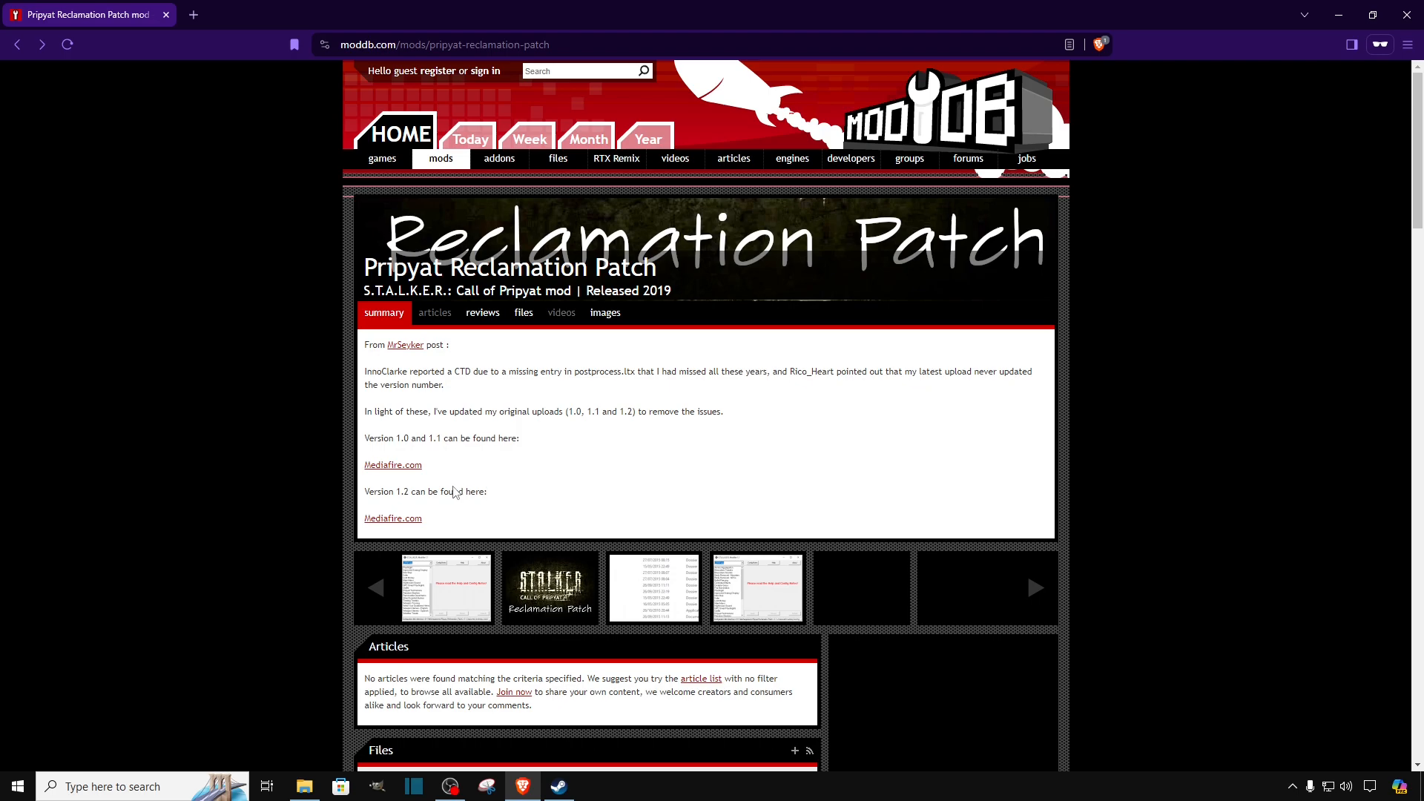
{"action": "mouse_move", "coordinate": [391, 518]}
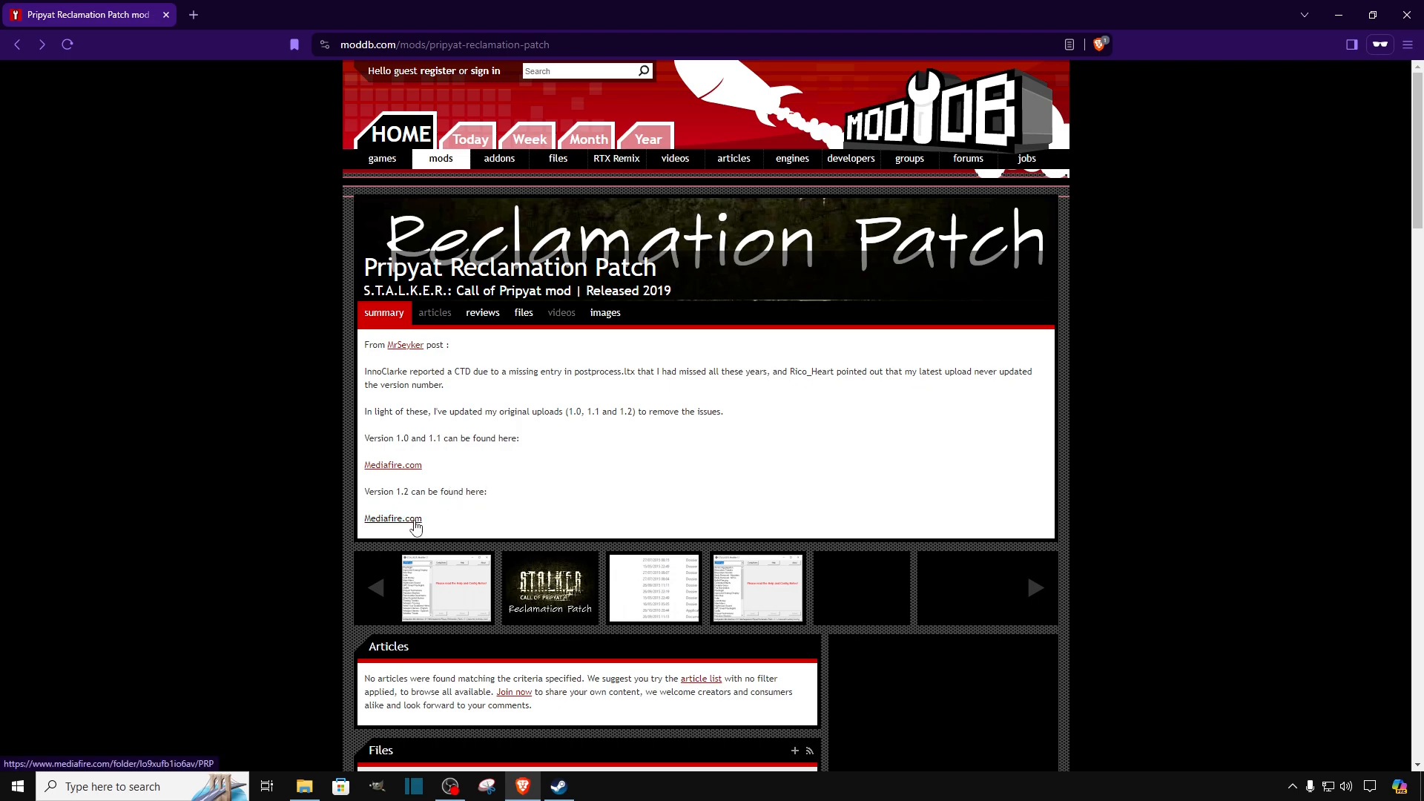
{"action": "left_click", "coordinate": [392, 519]}
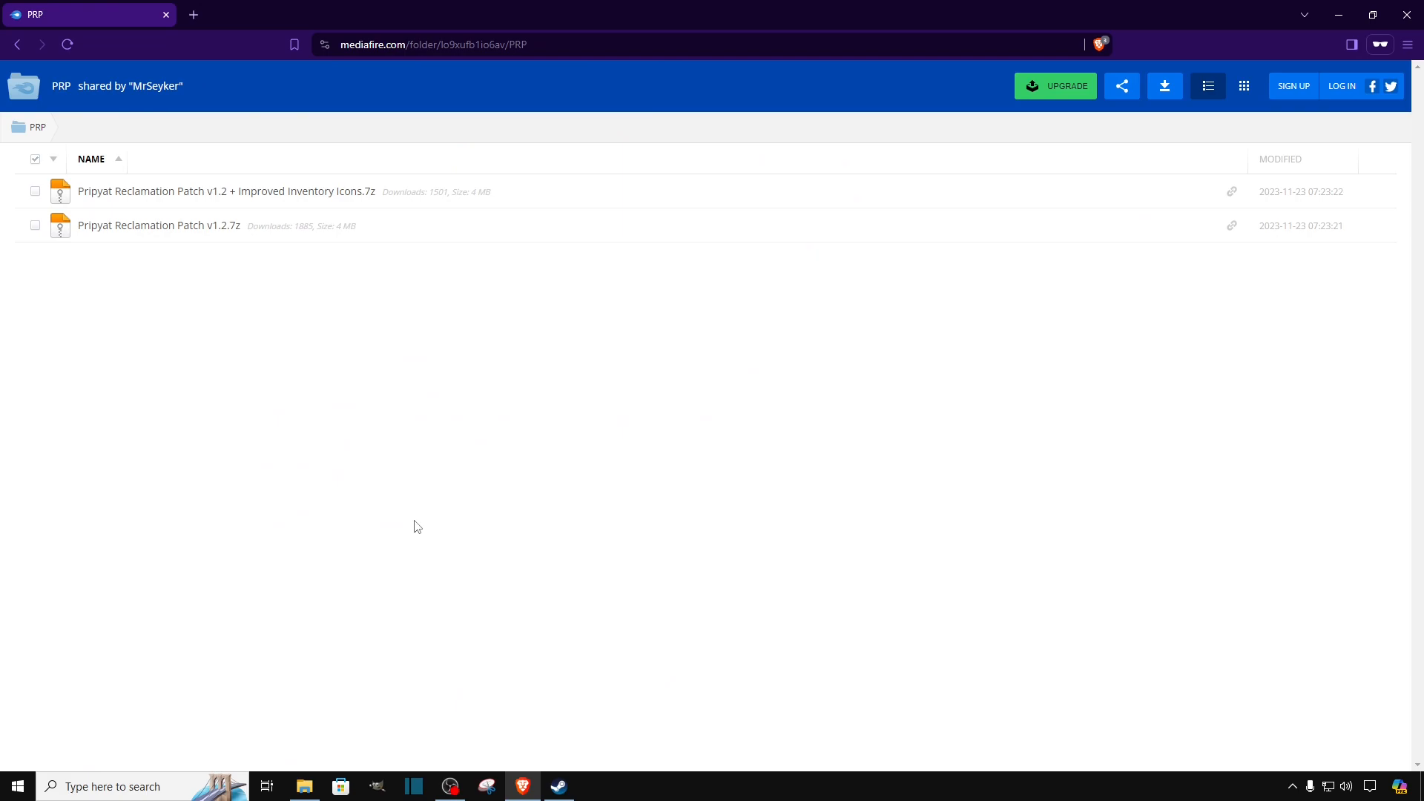
{"action": "mouse_move", "coordinate": [158, 225]}
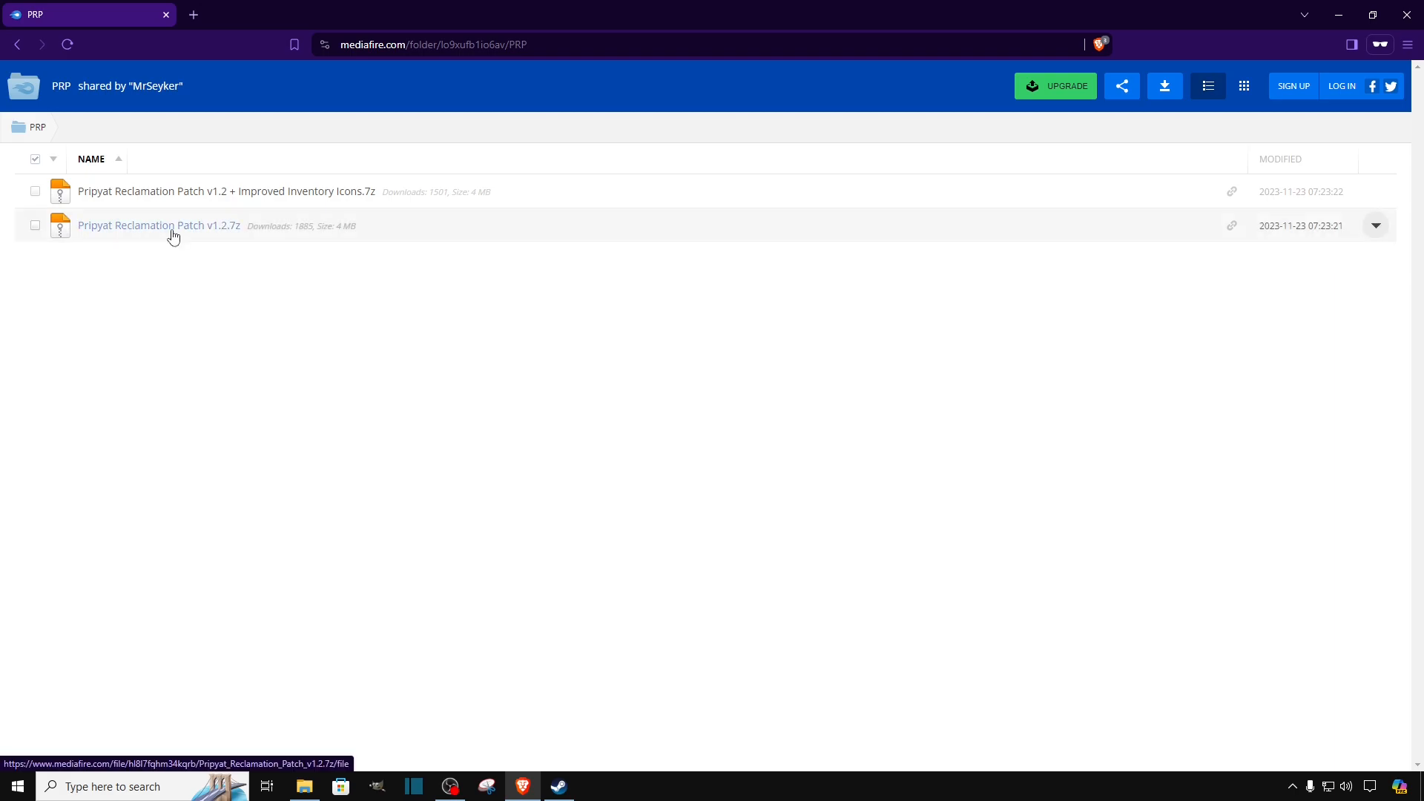
{"action": "mouse_move", "coordinate": [154, 230]}
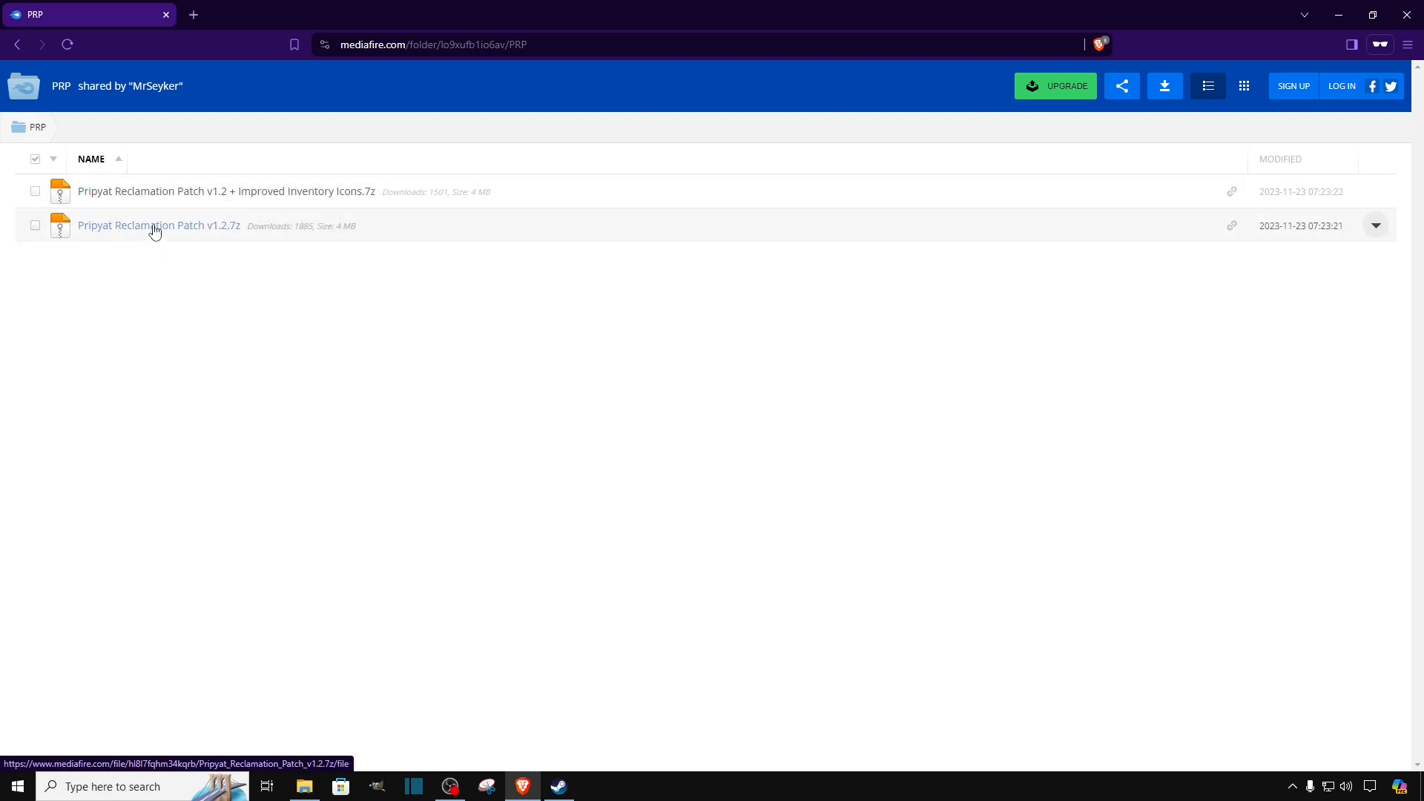
{"action": "mouse_move", "coordinate": [156, 264]}
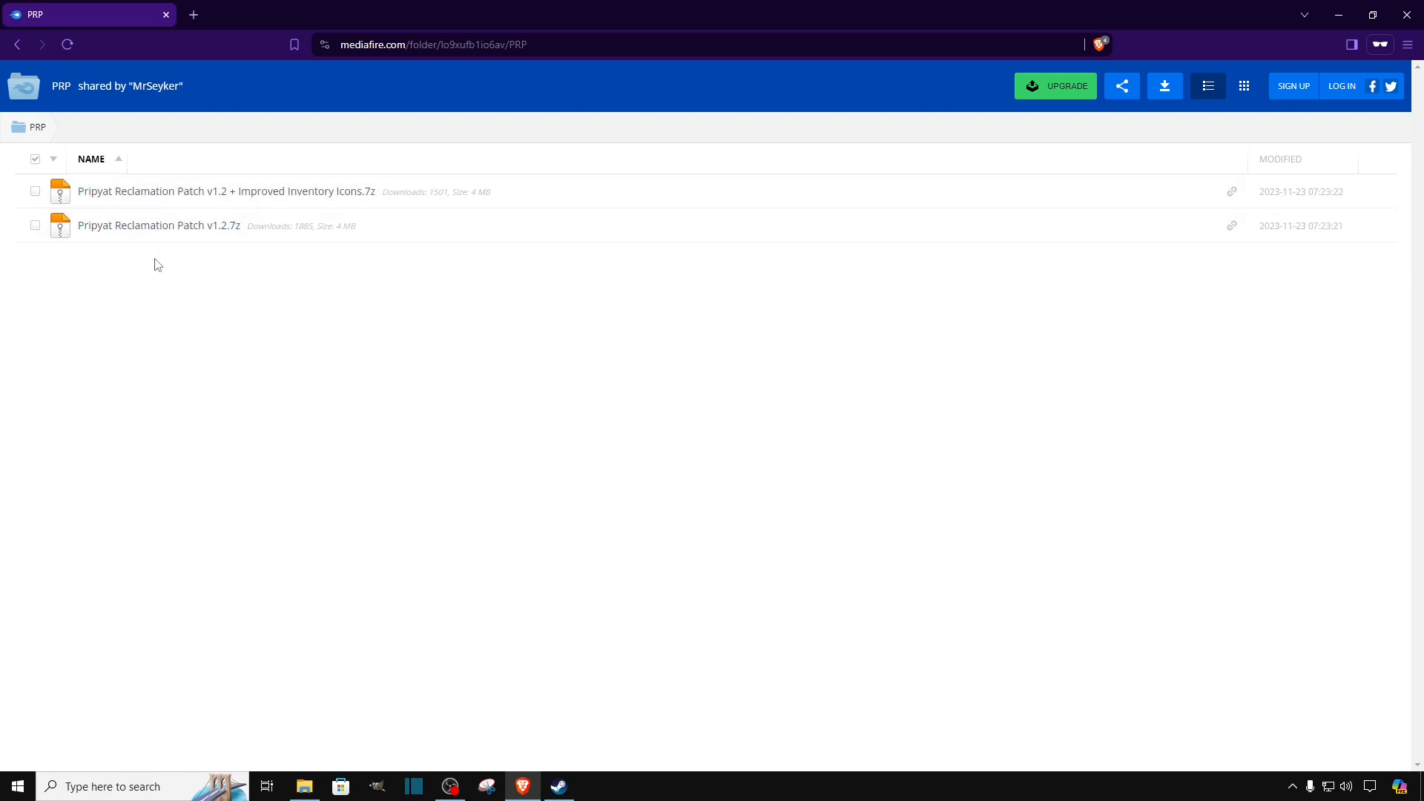
{"action": "mouse_move", "coordinate": [114, 226]}
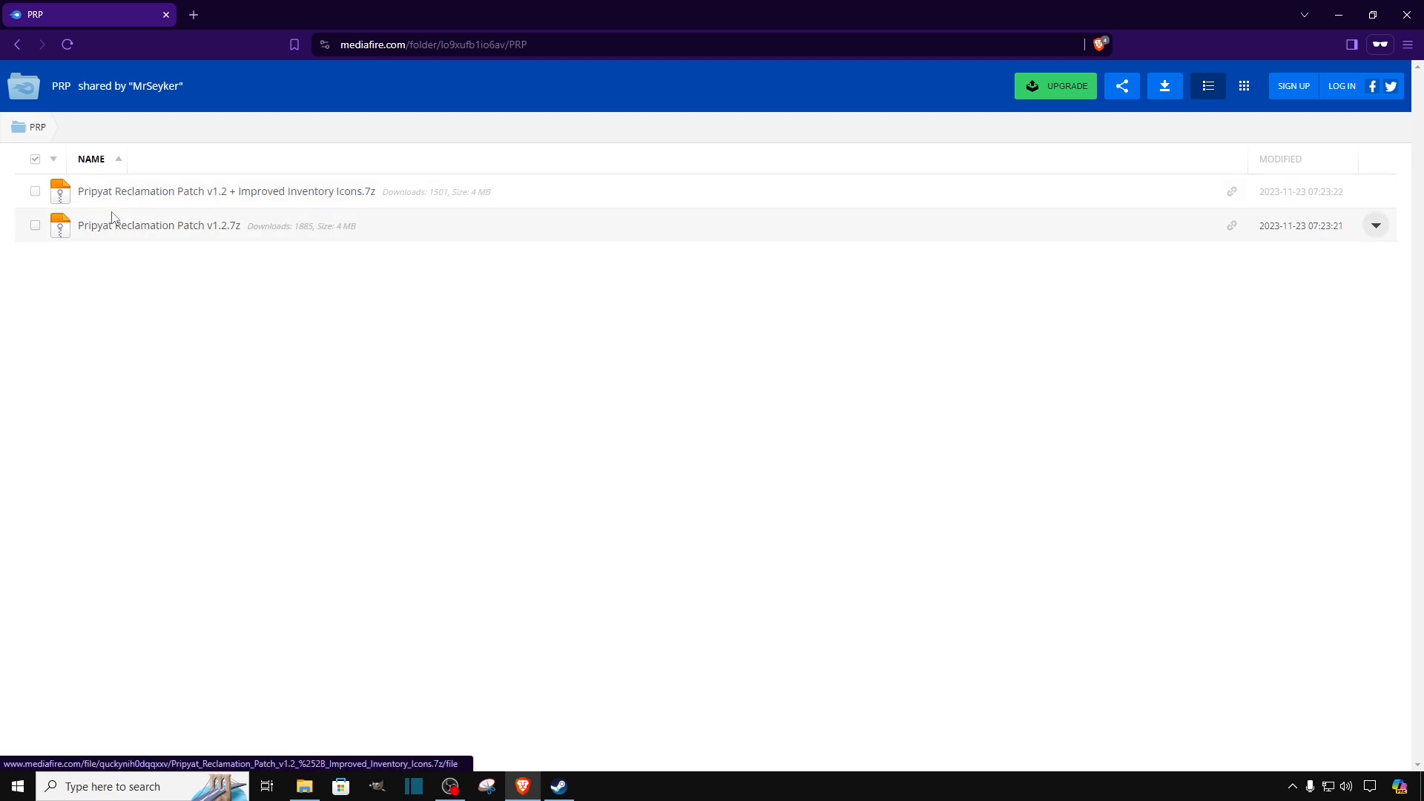
{"action": "mouse_move", "coordinate": [153, 284]}
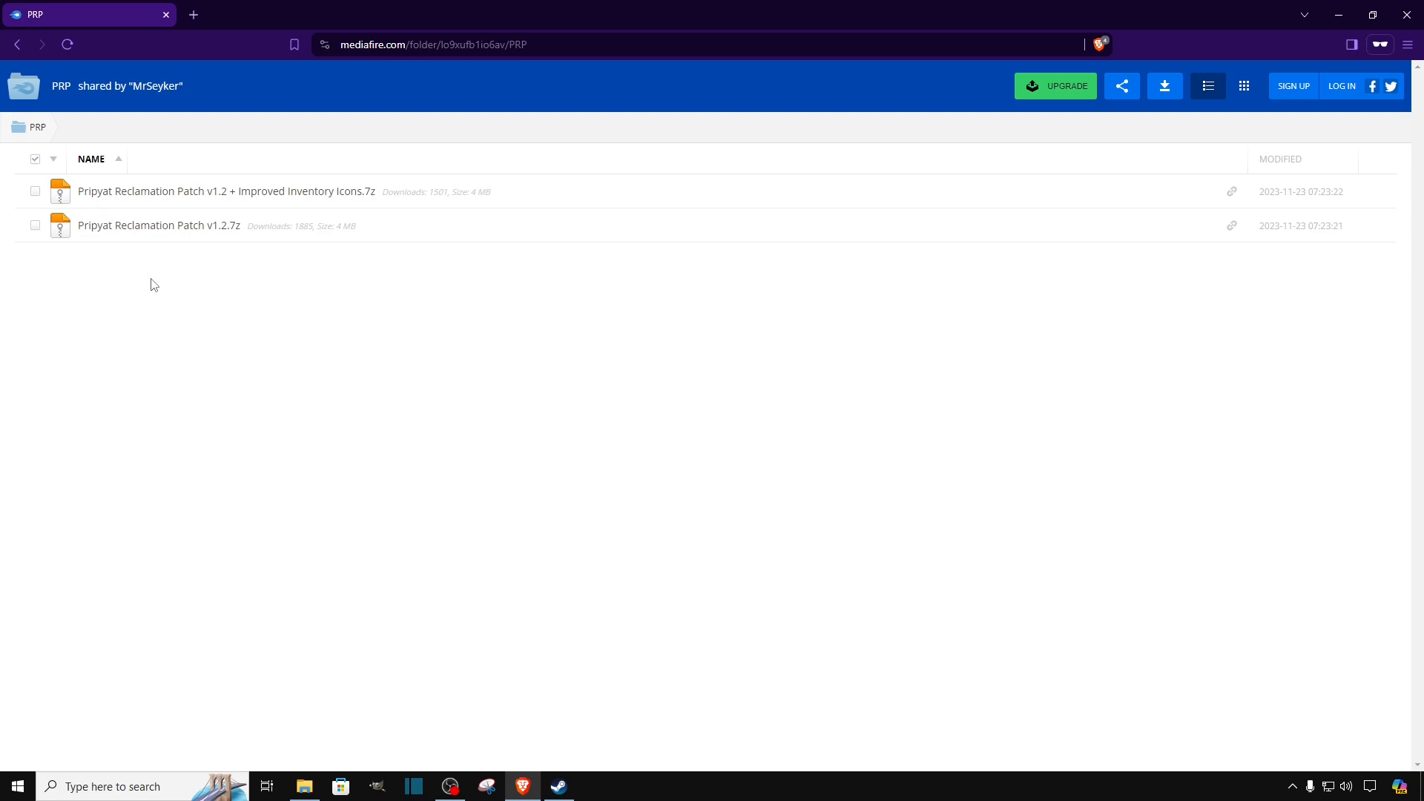
{"action": "mouse_move", "coordinate": [226, 191]}
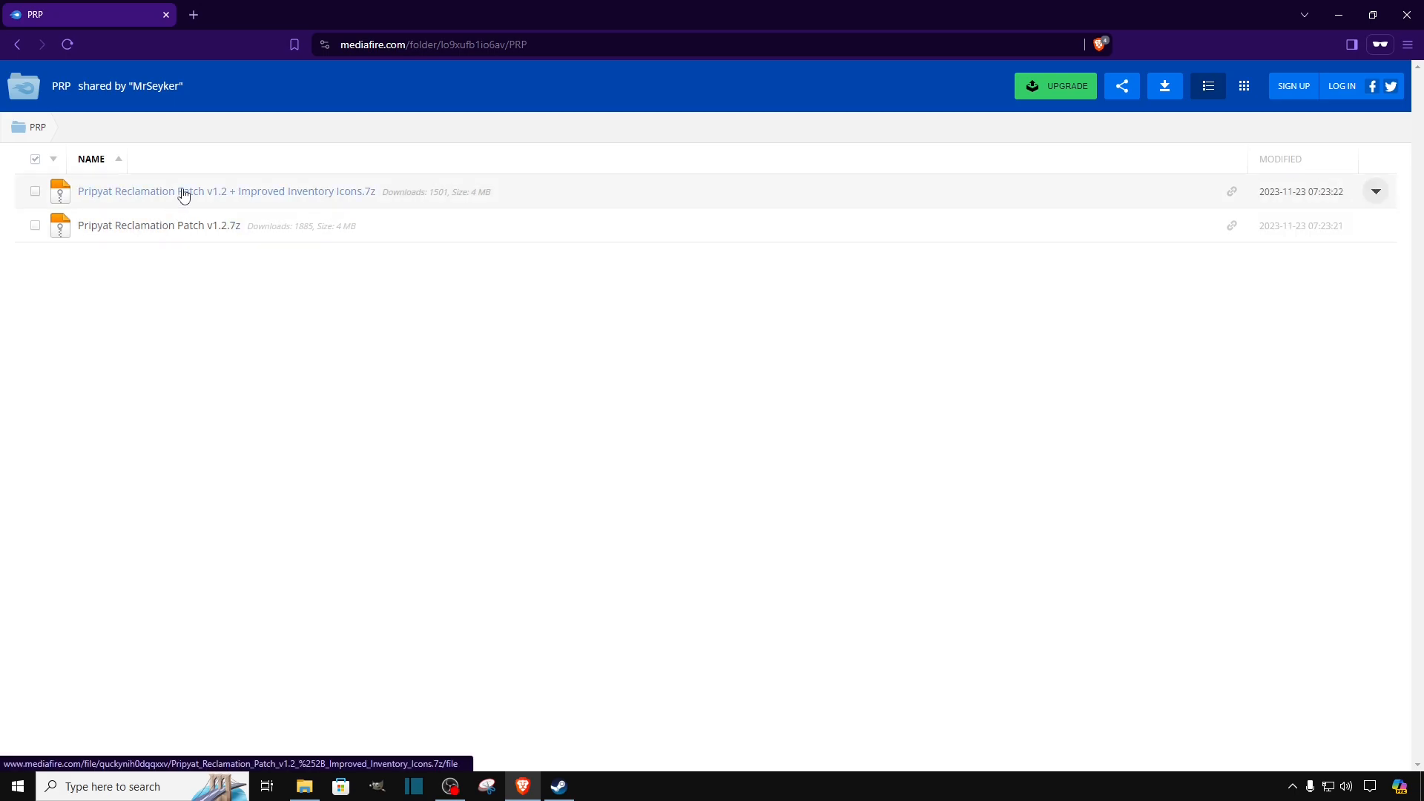
{"action": "mouse_move", "coordinate": [223, 191]}
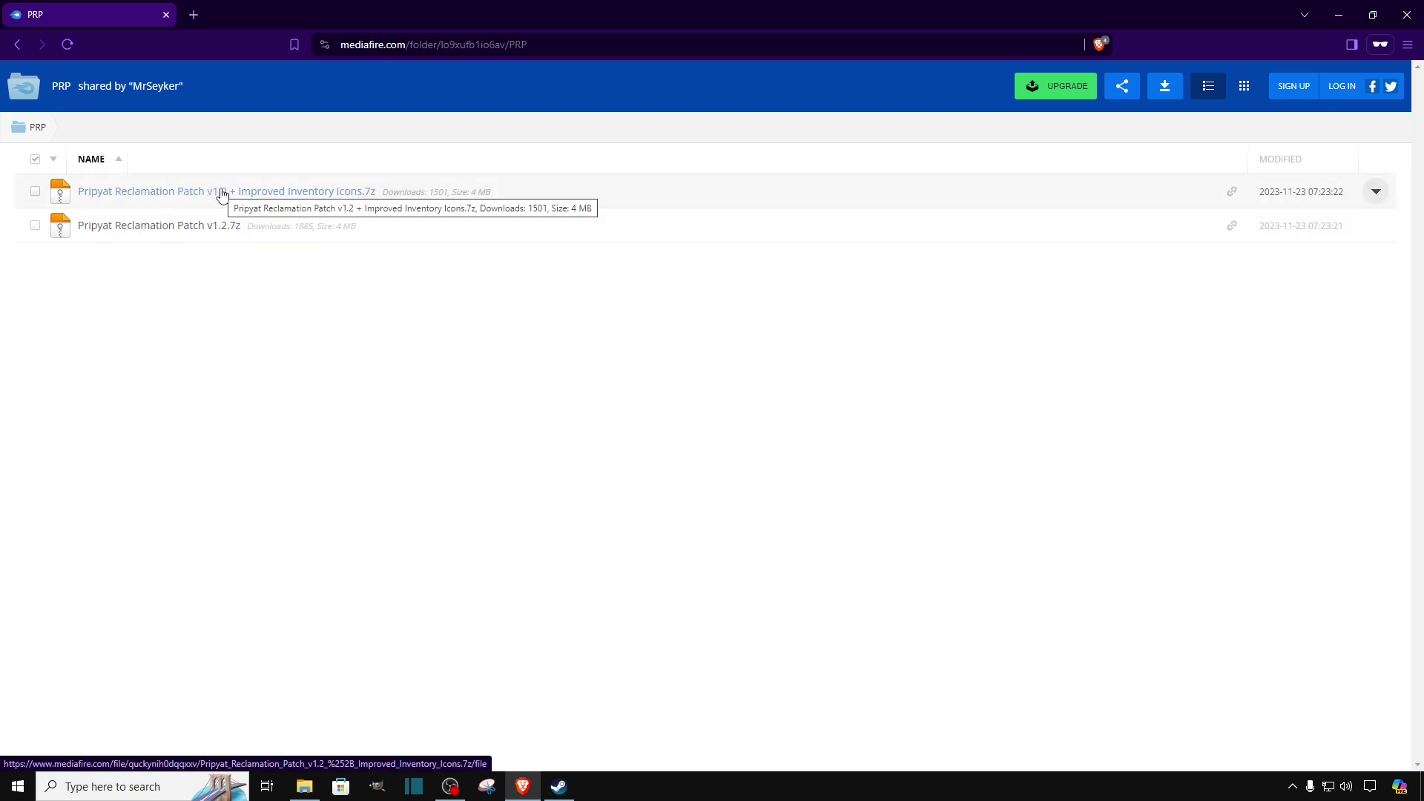
Open the download page for 'Pripyat Reclamation Patch v1.2 + Improved Inventory Icons.7z'.
{"action": "left_click", "coordinate": [226, 191]}
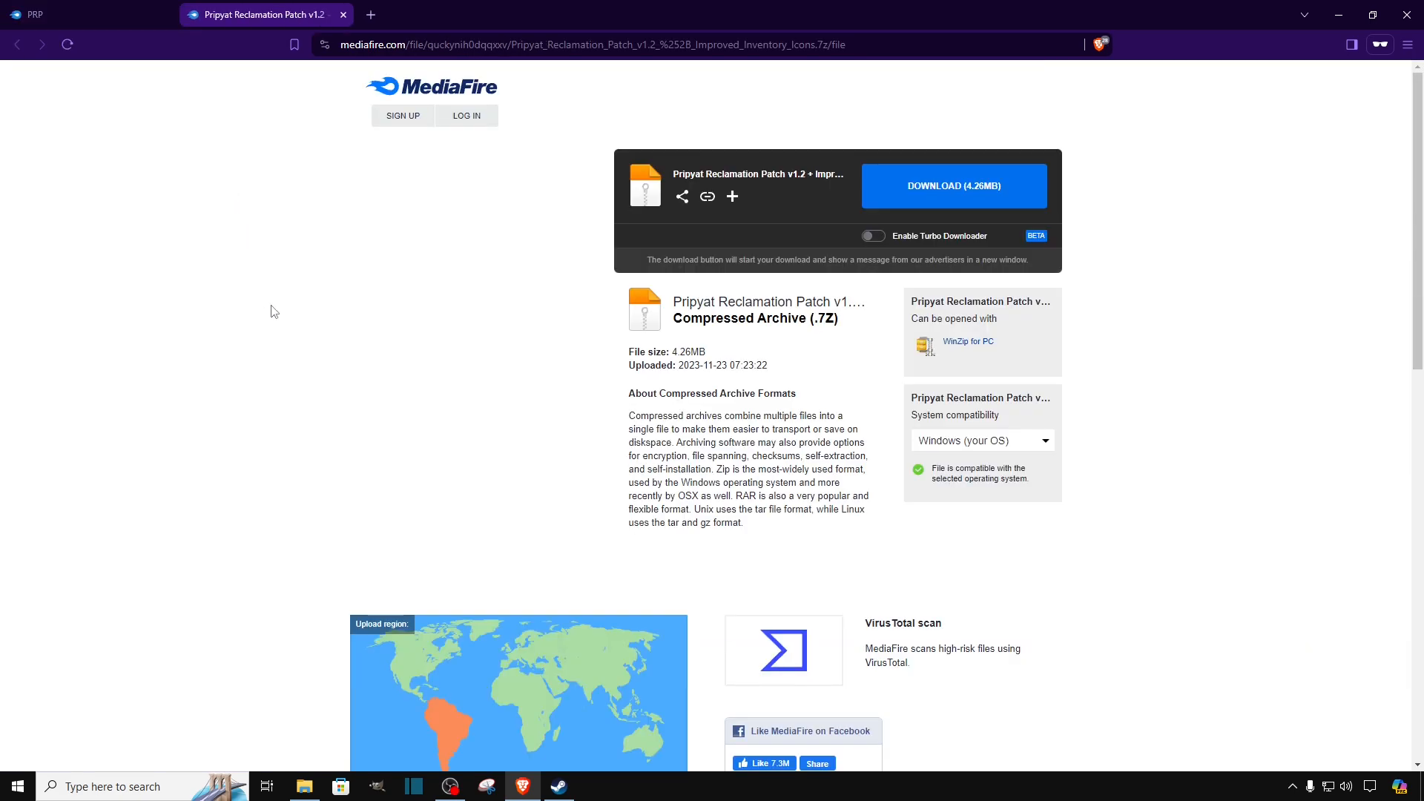
{"action": "mouse_move", "coordinate": [784, 175]}
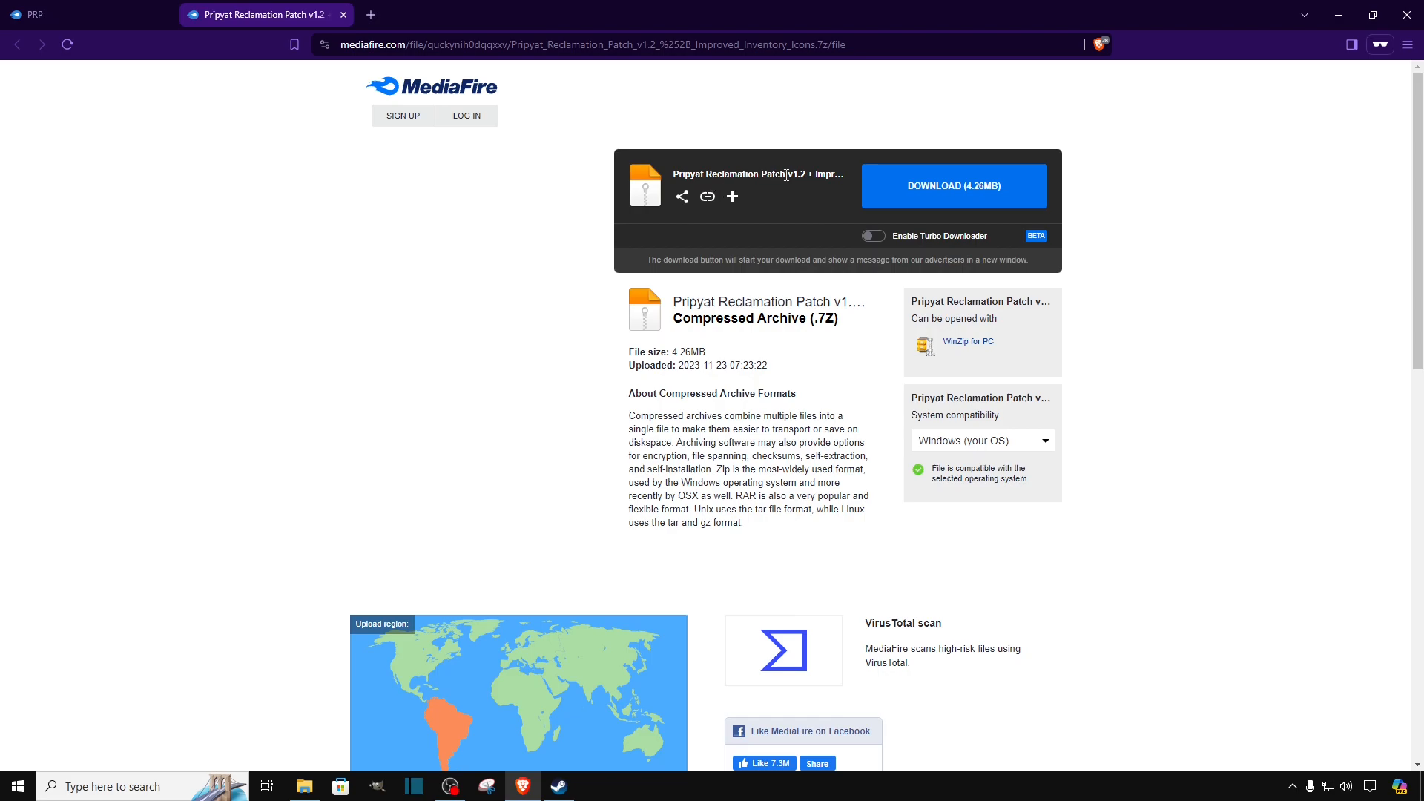
{"action": "mouse_move", "coordinate": [948, 206]}
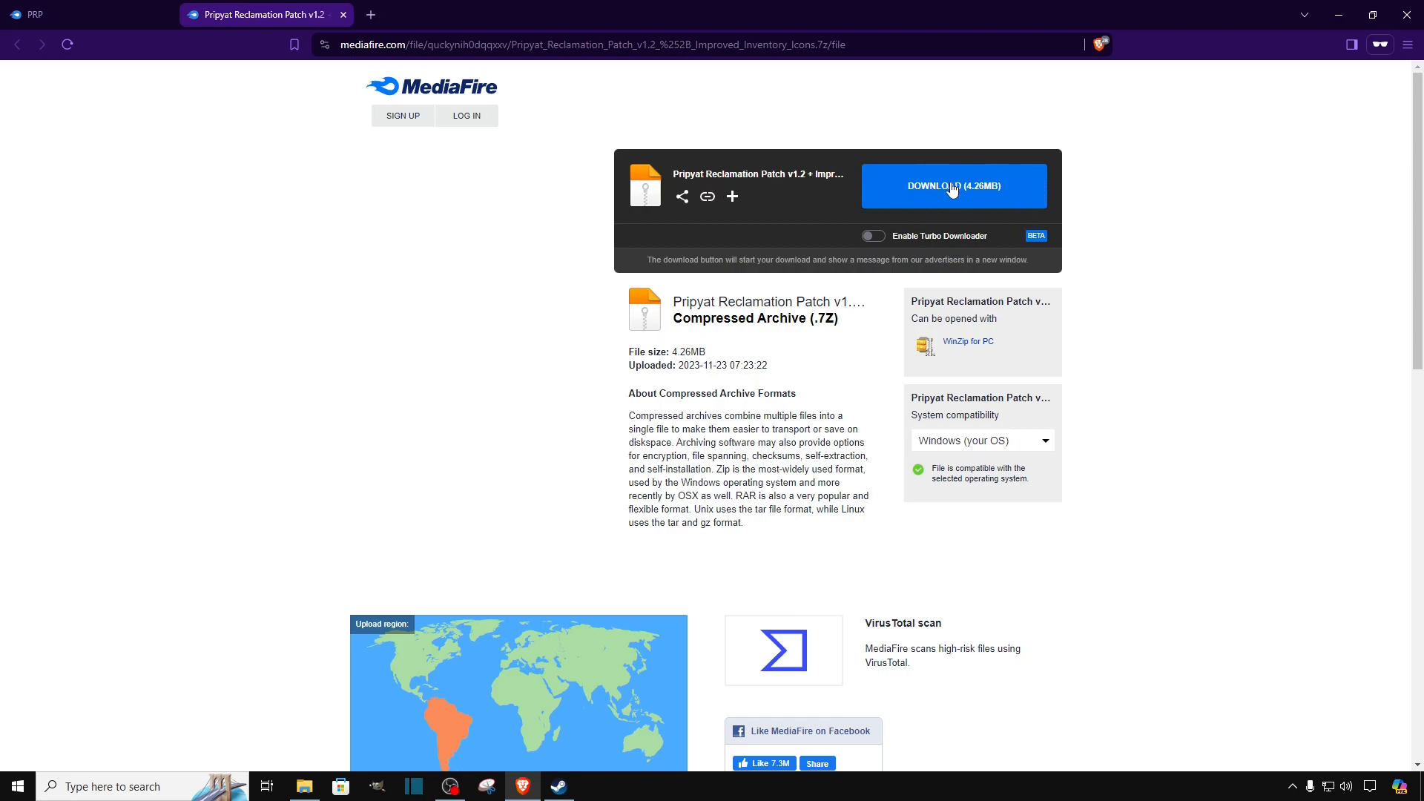
{"action": "mouse_move", "coordinate": [952, 185]}
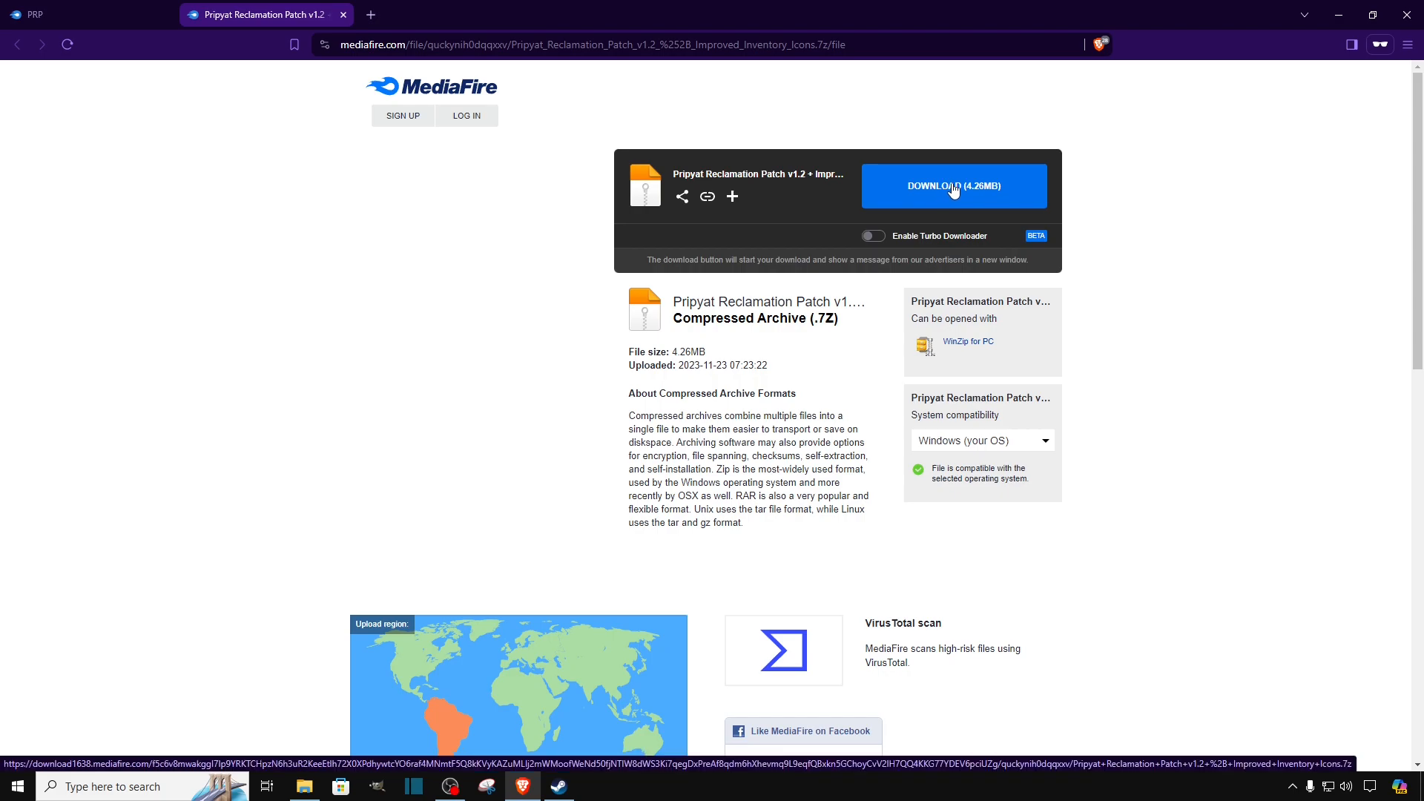
Download the 4.26 MB Improved Inventory Icons patch archive and save it to Downloads.
{"action": "left_click", "coordinate": [952, 186]}
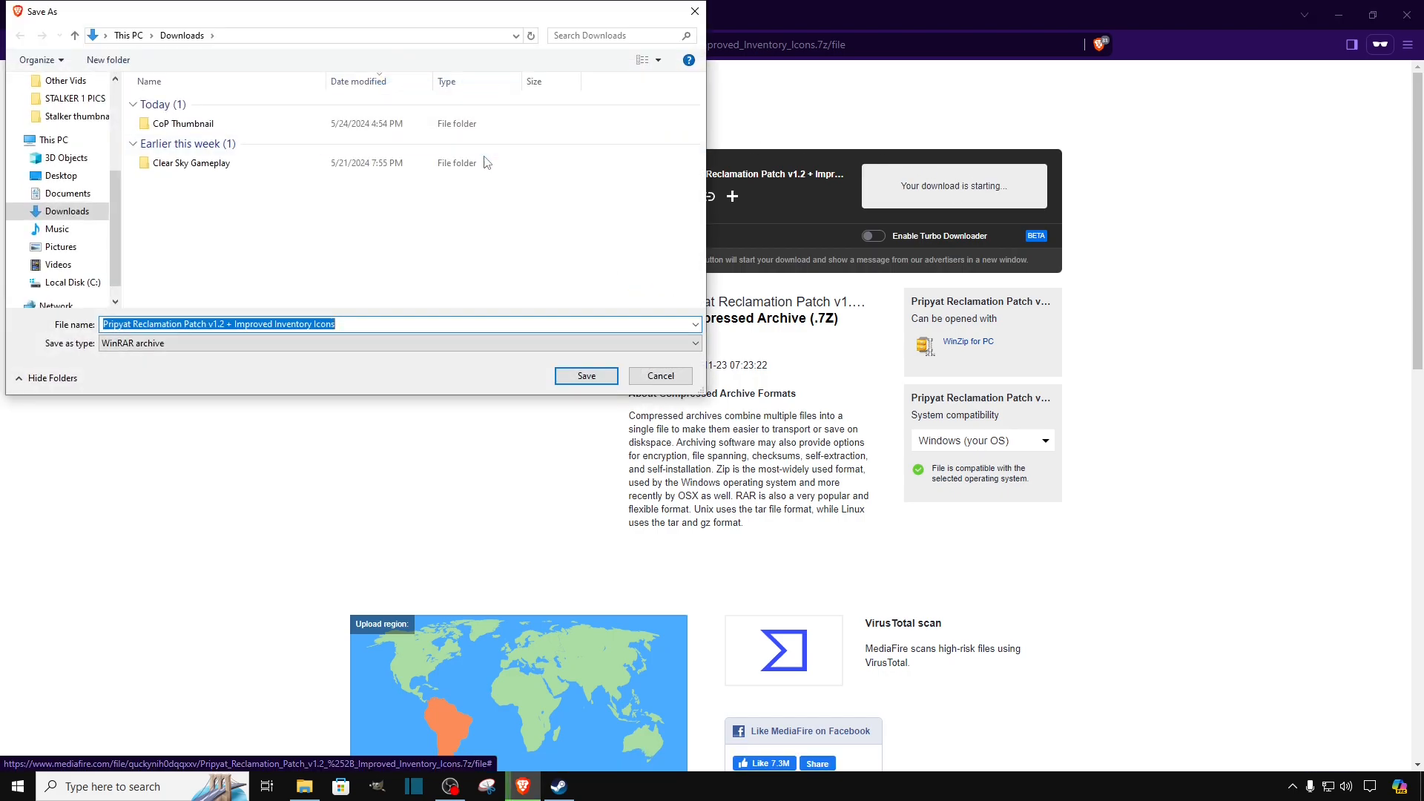
{"action": "mouse_move", "coordinate": [376, 323]}
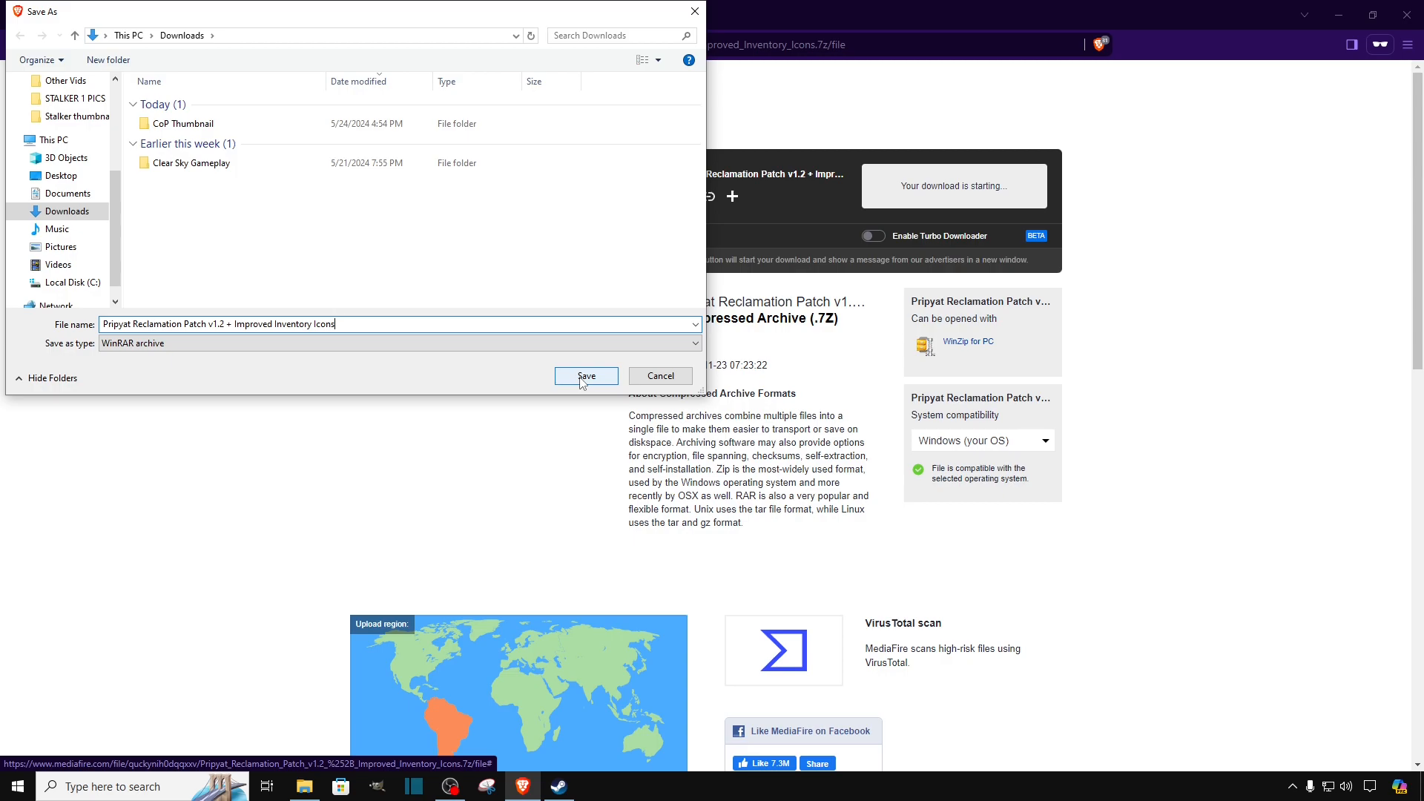
{"action": "left_click", "coordinate": [586, 376]}
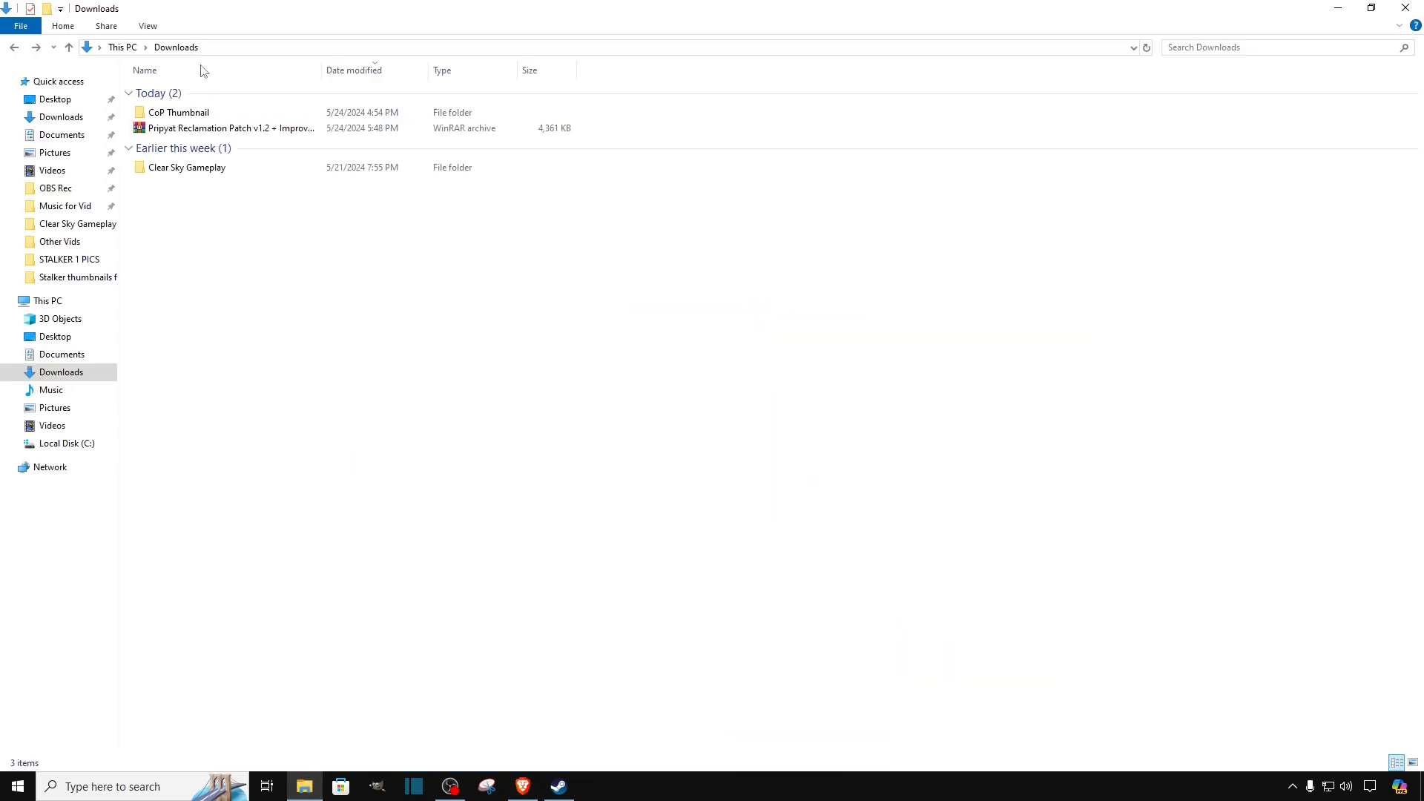
Extract the patch archive with WinRAR's Extract Here, producing a gamedata folder in Downloads.
{"action": "left_click", "coordinate": [227, 128]}
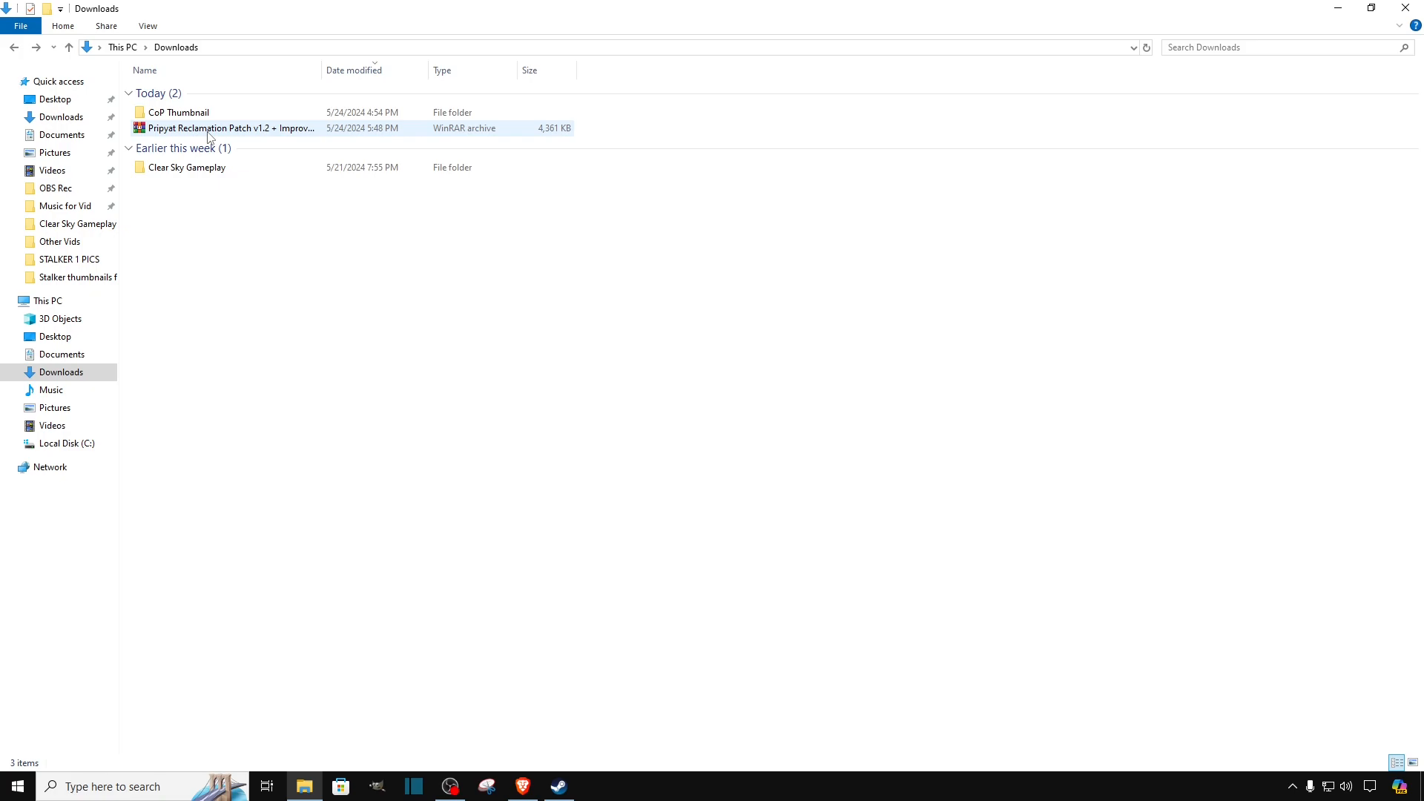
{"action": "right_click", "coordinate": [227, 128]}
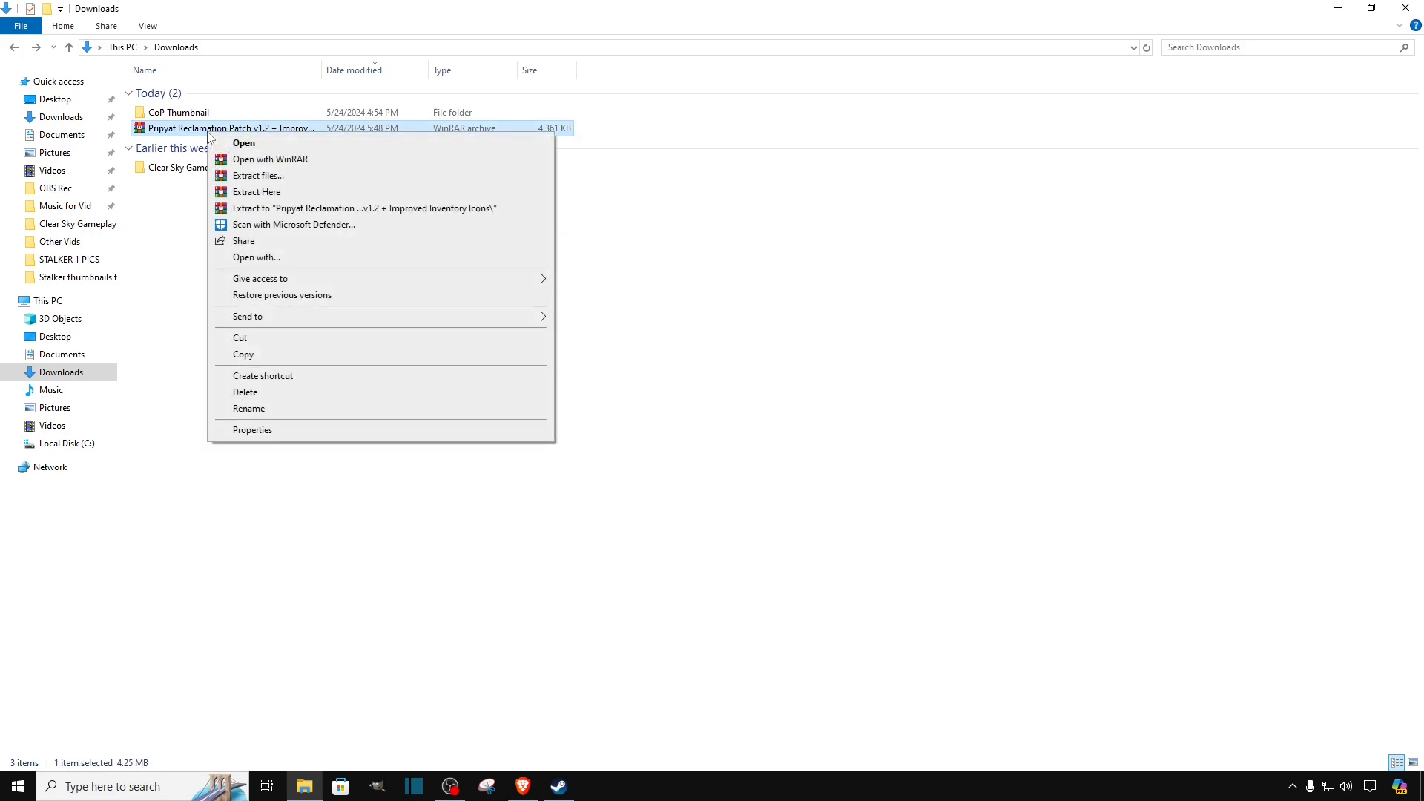
{"action": "mouse_move", "coordinate": [277, 179]}
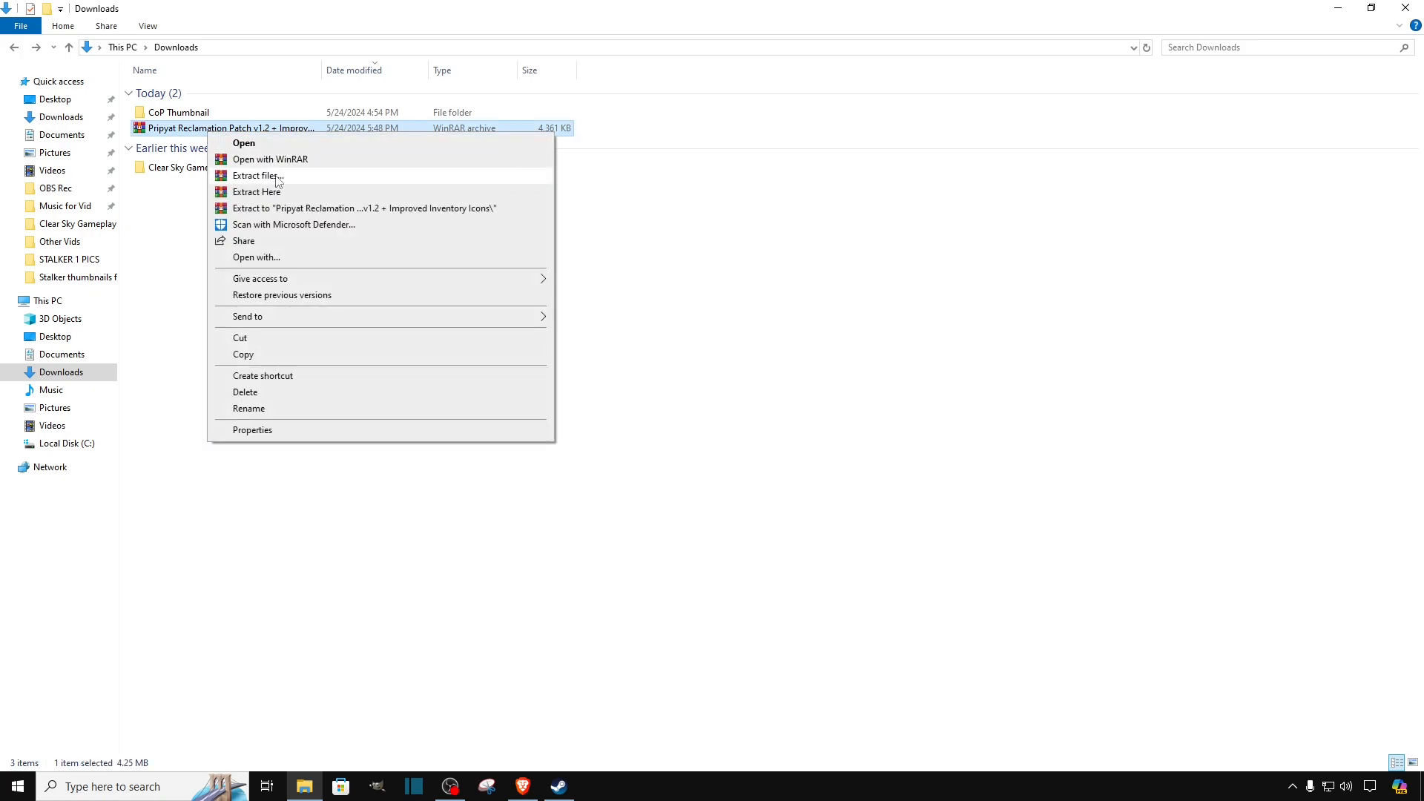
{"action": "mouse_move", "coordinate": [257, 191]}
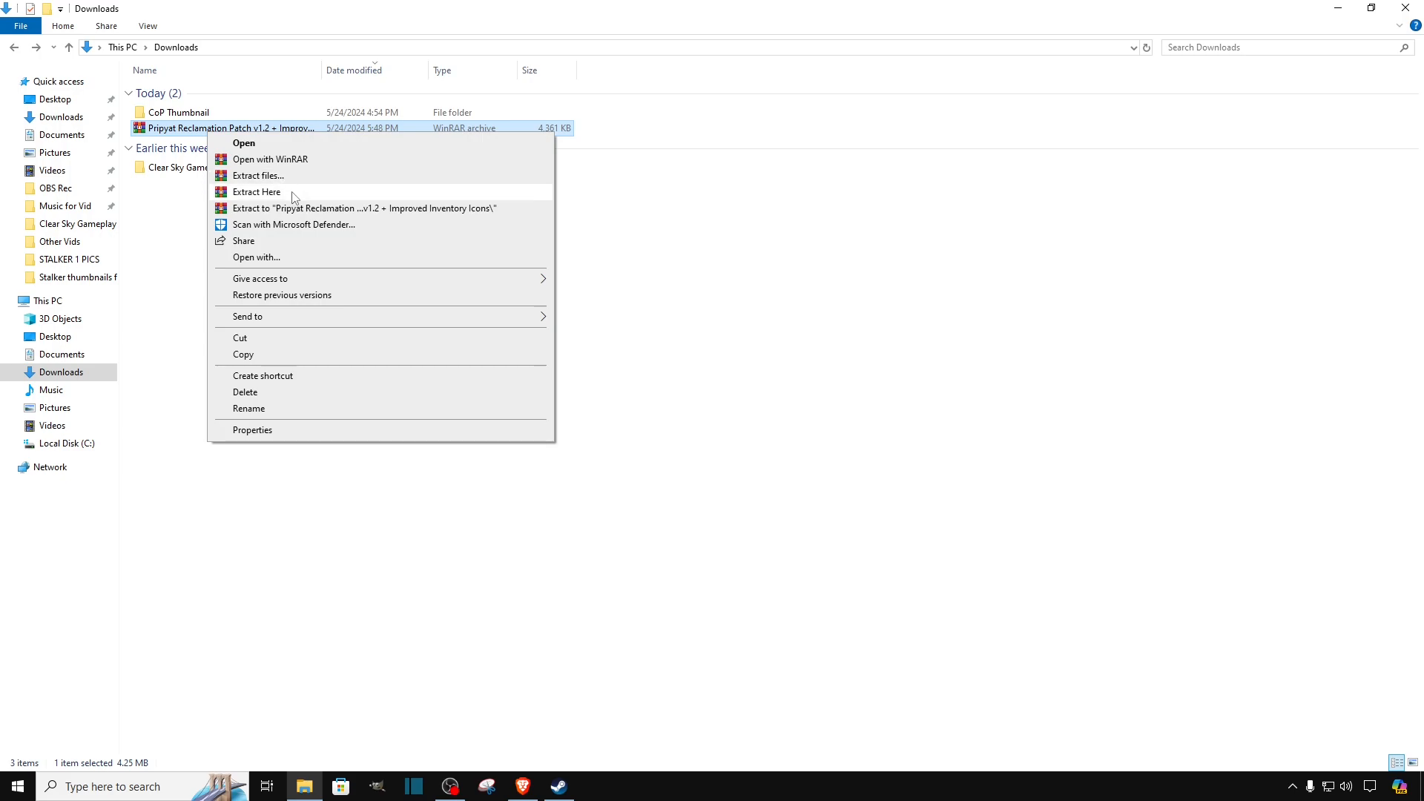
{"action": "left_click", "coordinate": [257, 191]}
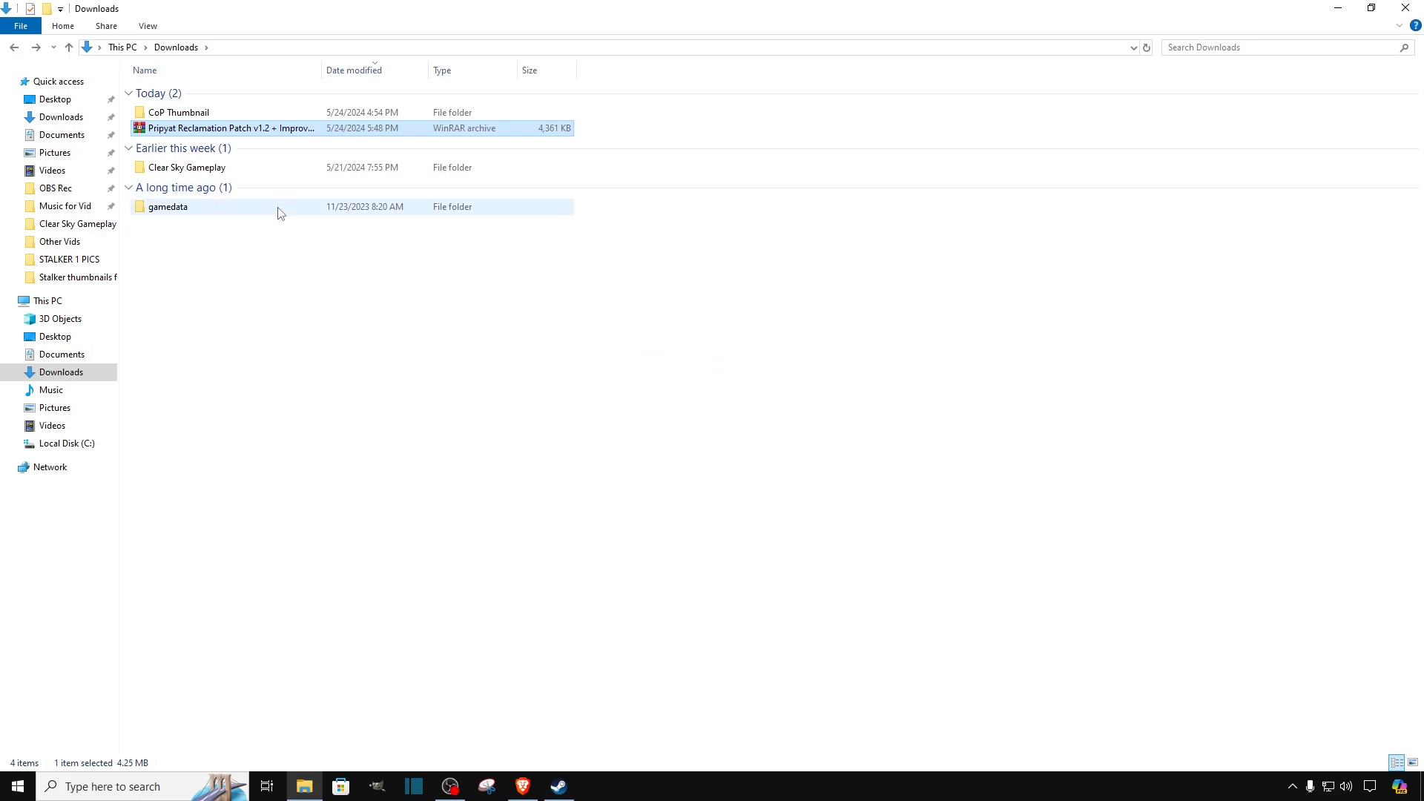
{"action": "mouse_move", "coordinate": [238, 216]}
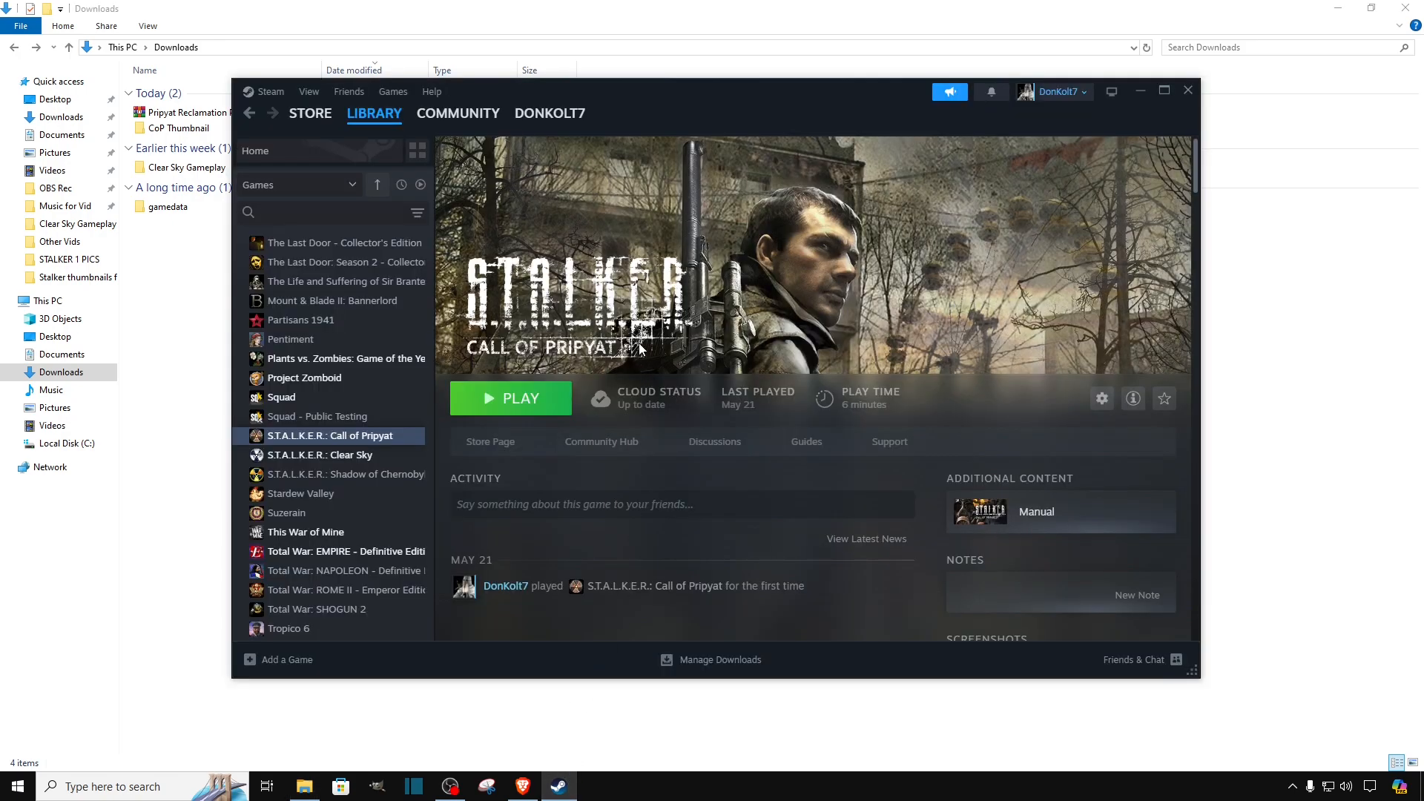
Browse local files of S.T.A.L.K.E.R.: Call of Pripyat from the Steam library via Manage.
{"action": "left_click", "coordinate": [374, 113]}
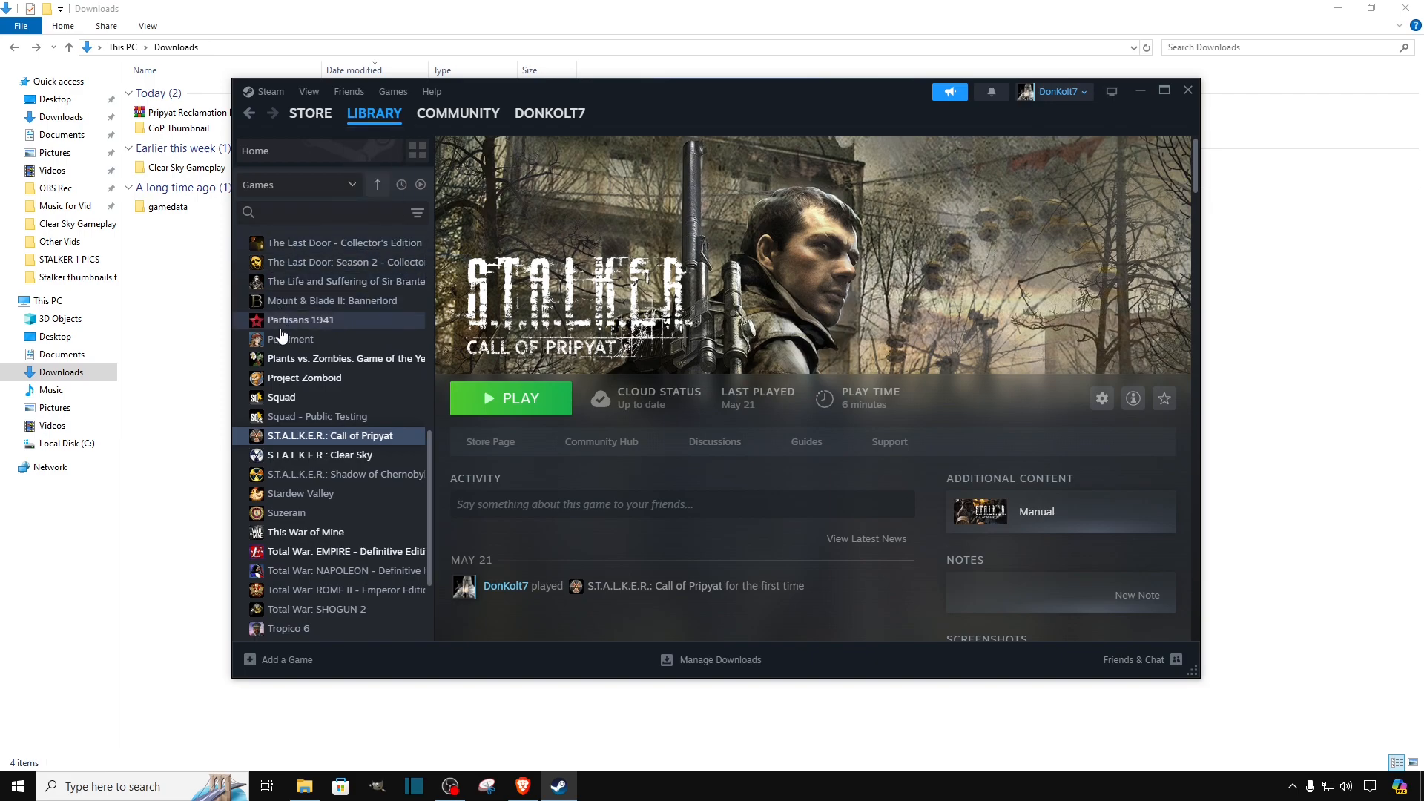
{"action": "mouse_move", "coordinate": [372, 456]}
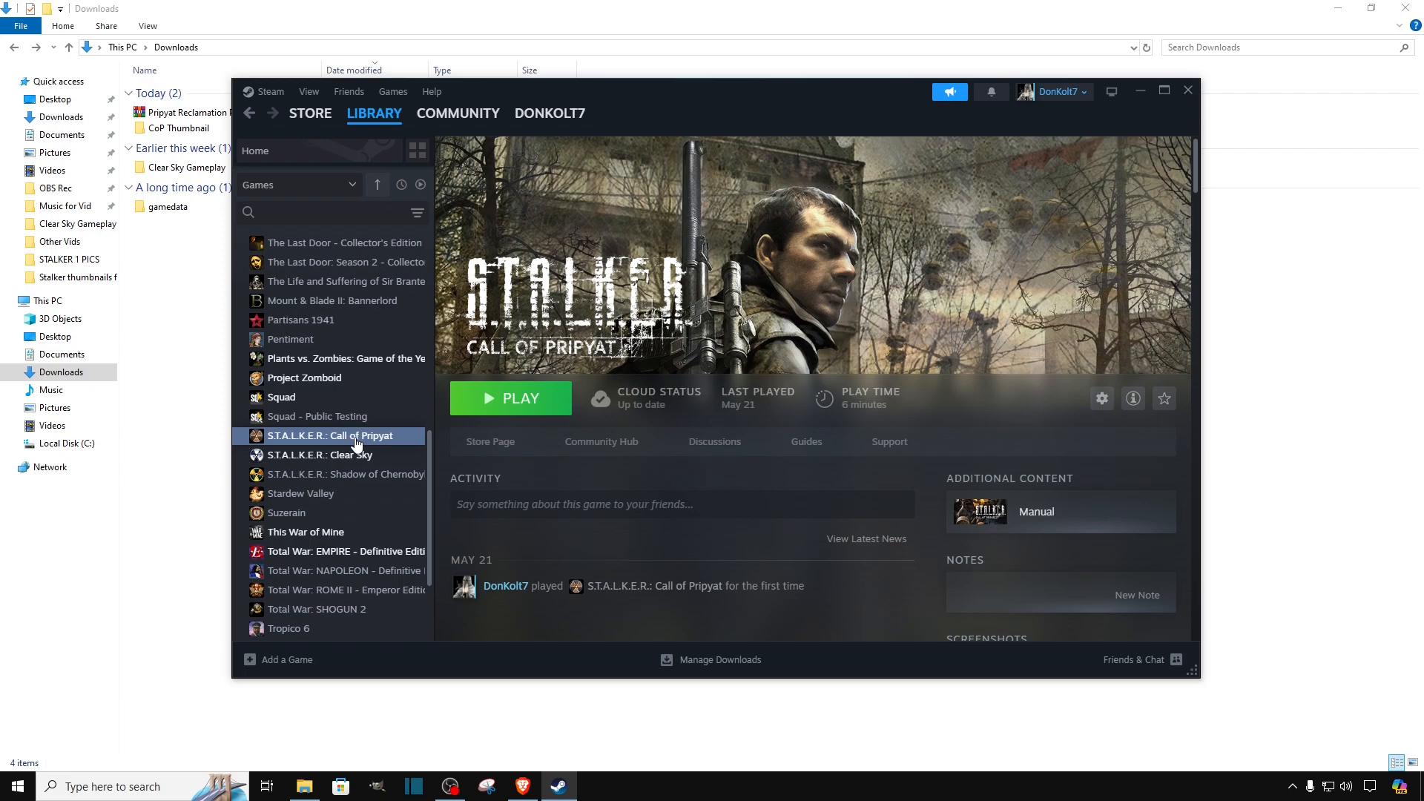
{"action": "mouse_move", "coordinate": [368, 441]}
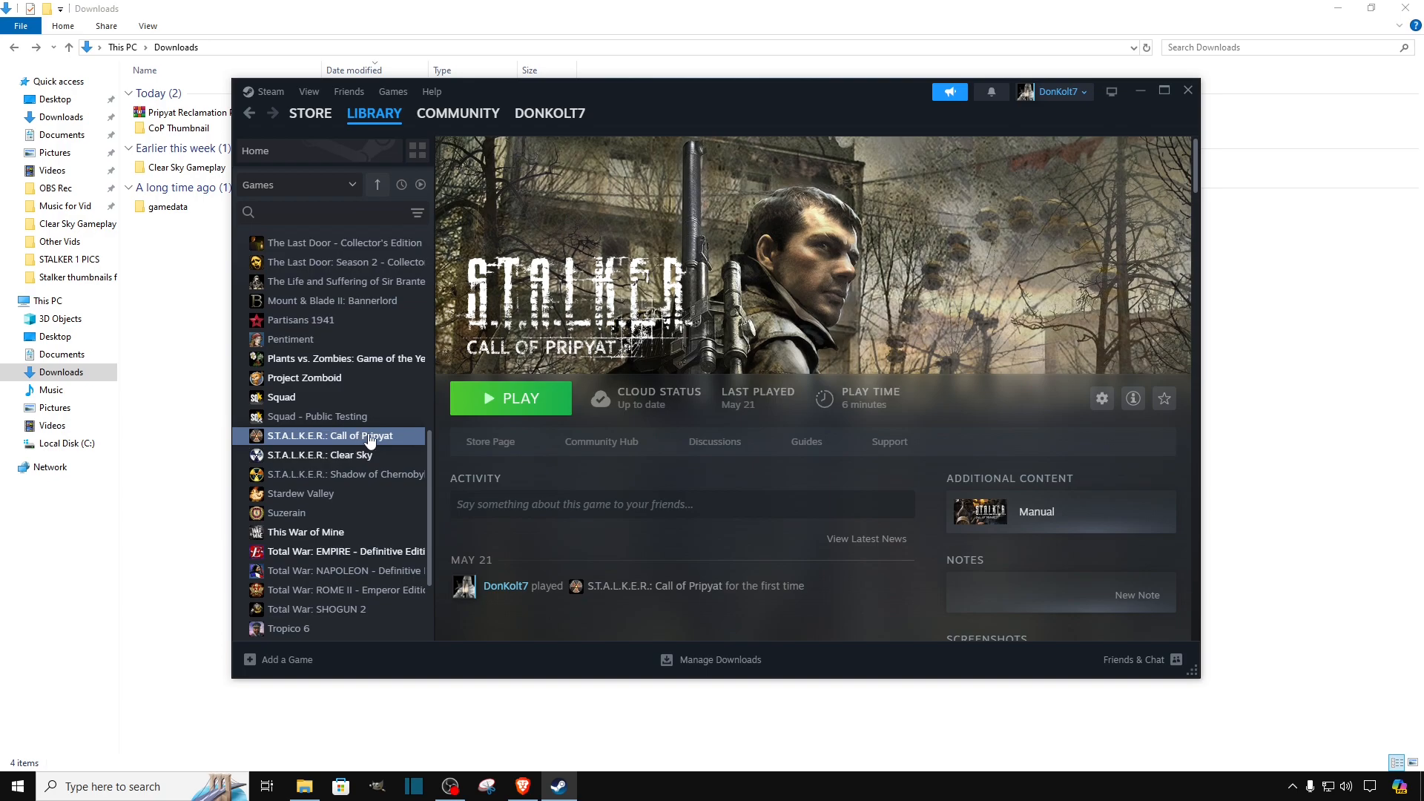
{"action": "right_click", "coordinate": [337, 435]}
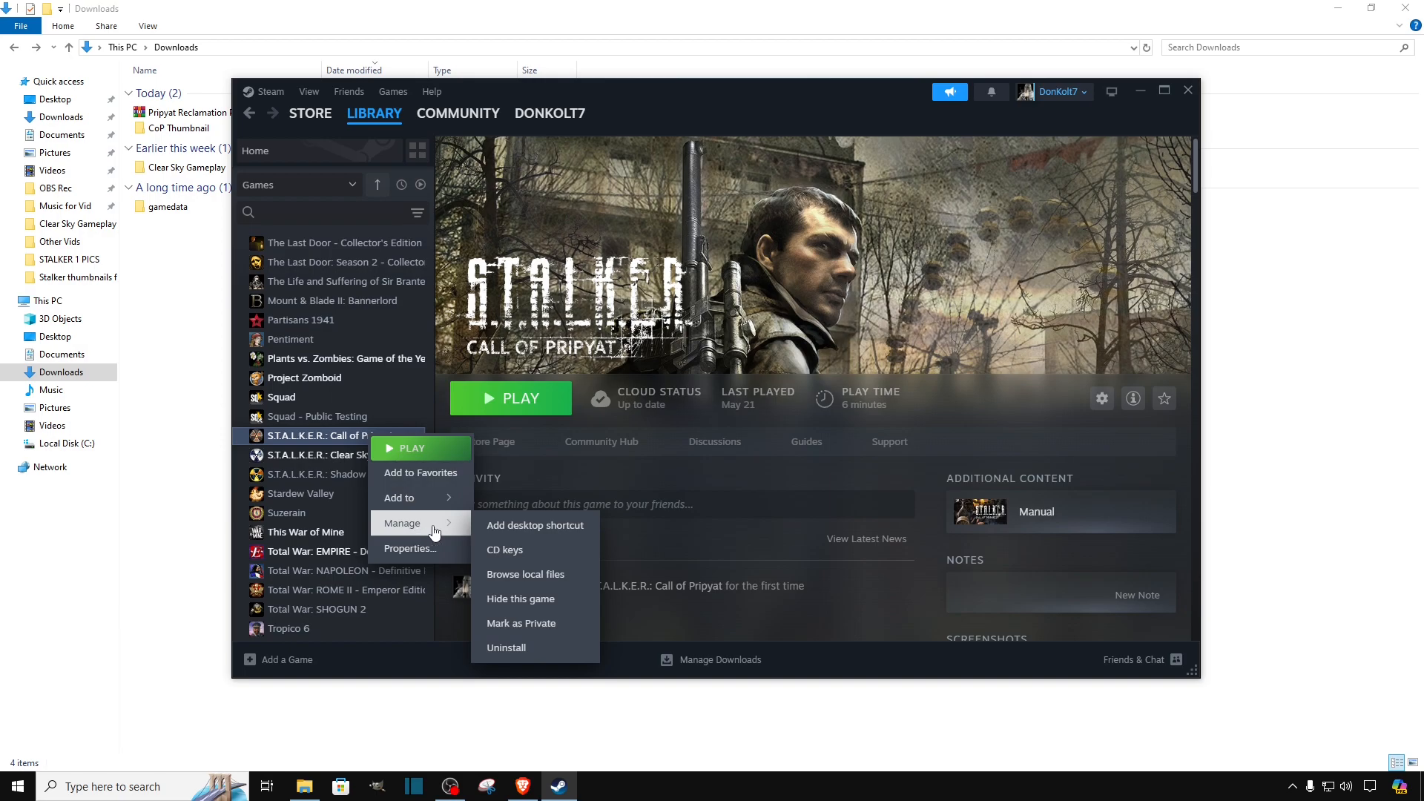
{"action": "mouse_move", "coordinate": [510, 525]}
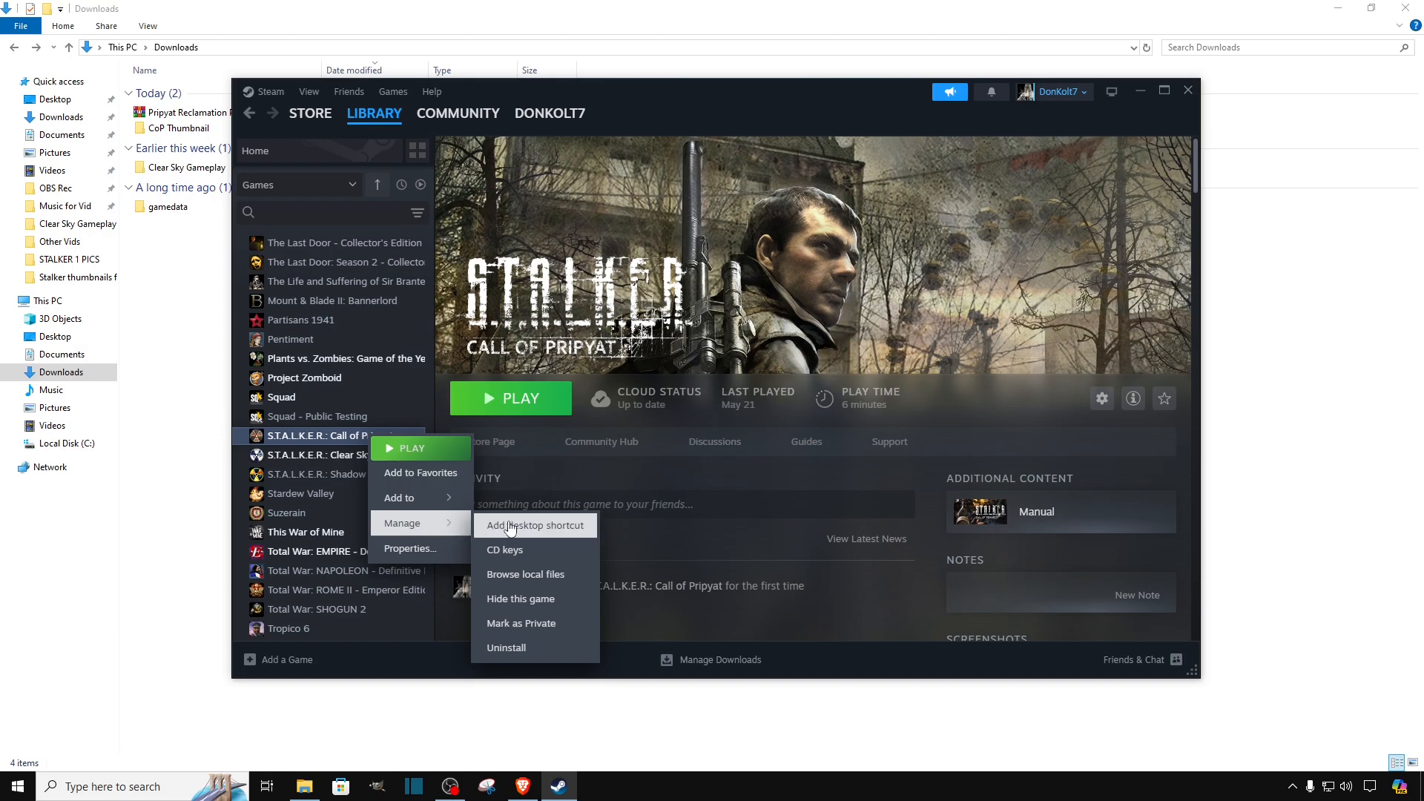
{"action": "mouse_move", "coordinate": [525, 574]}
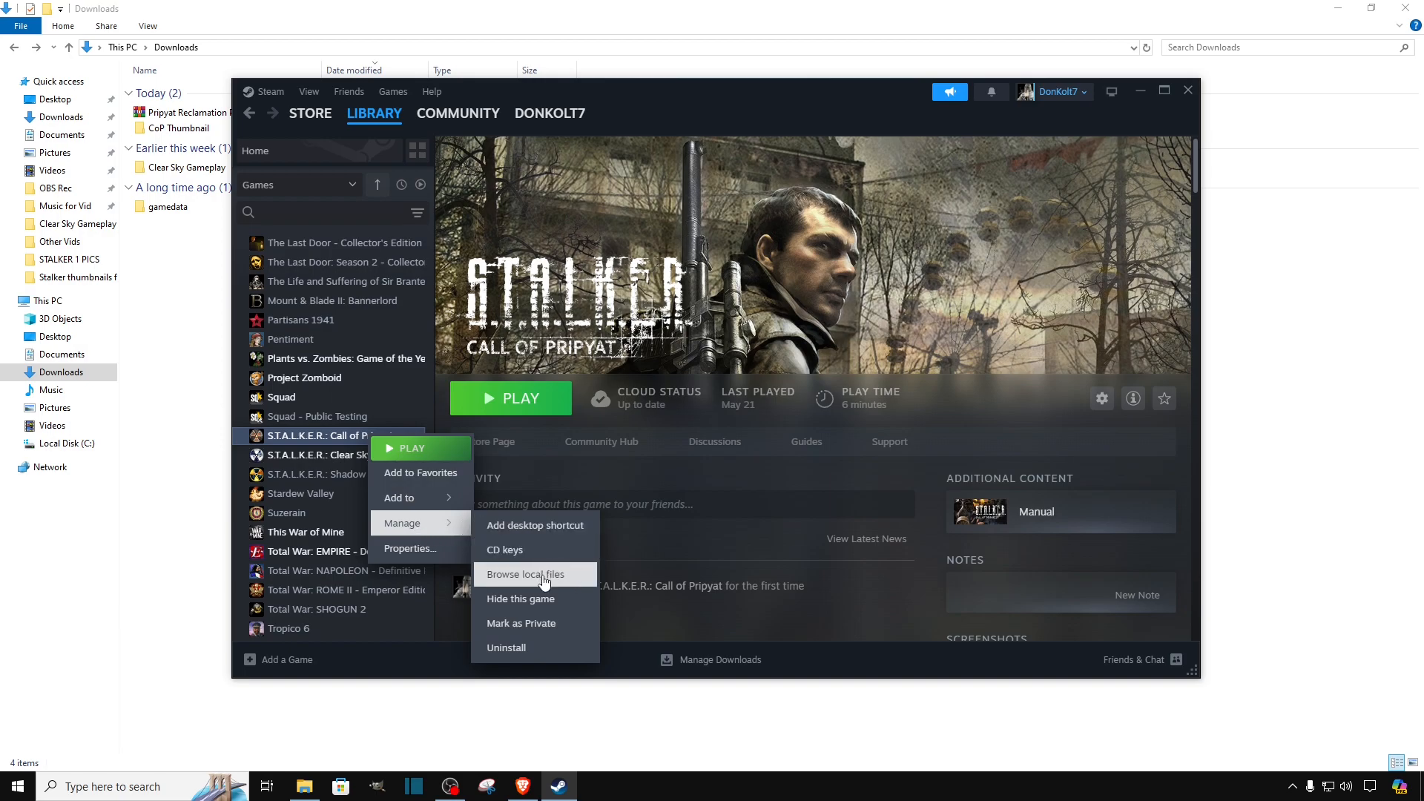
{"action": "left_click", "coordinate": [525, 574]}
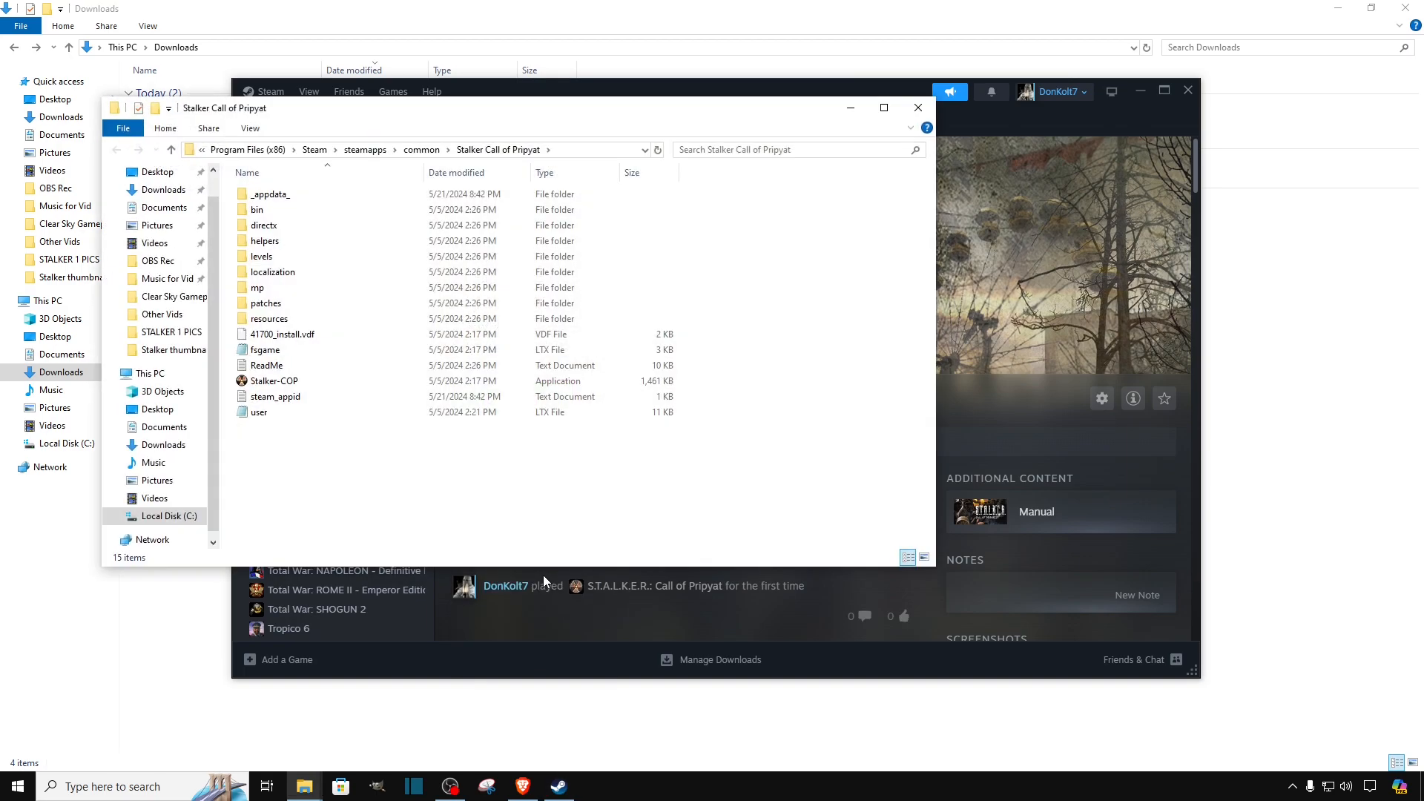
{"action": "mouse_move", "coordinate": [402, 118]}
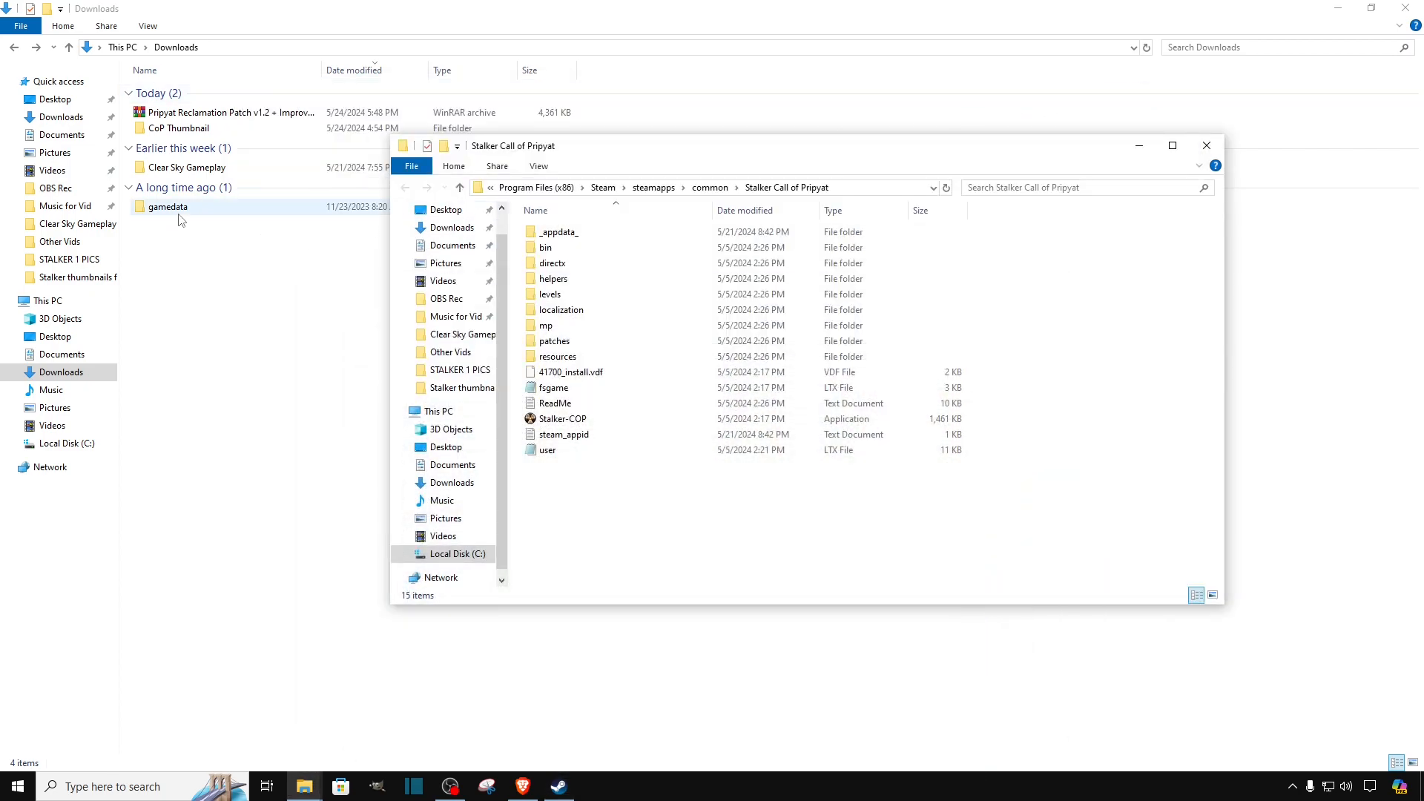
Copy gamedata from Downloads and paste it into the Call of Pripyat install folder, now 16 items.
{"action": "left_click", "coordinate": [1206, 145]}
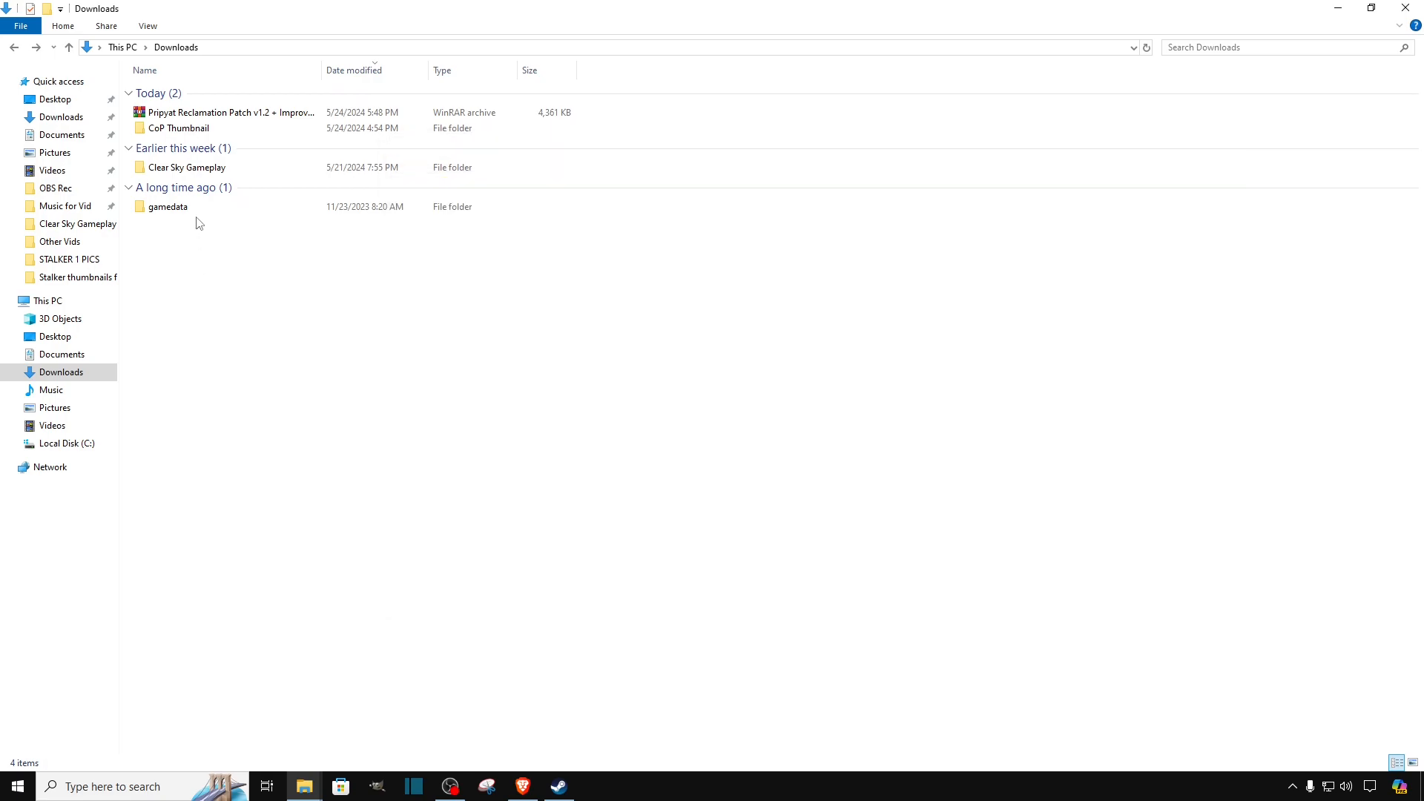
{"action": "right_click", "coordinate": [168, 206]}
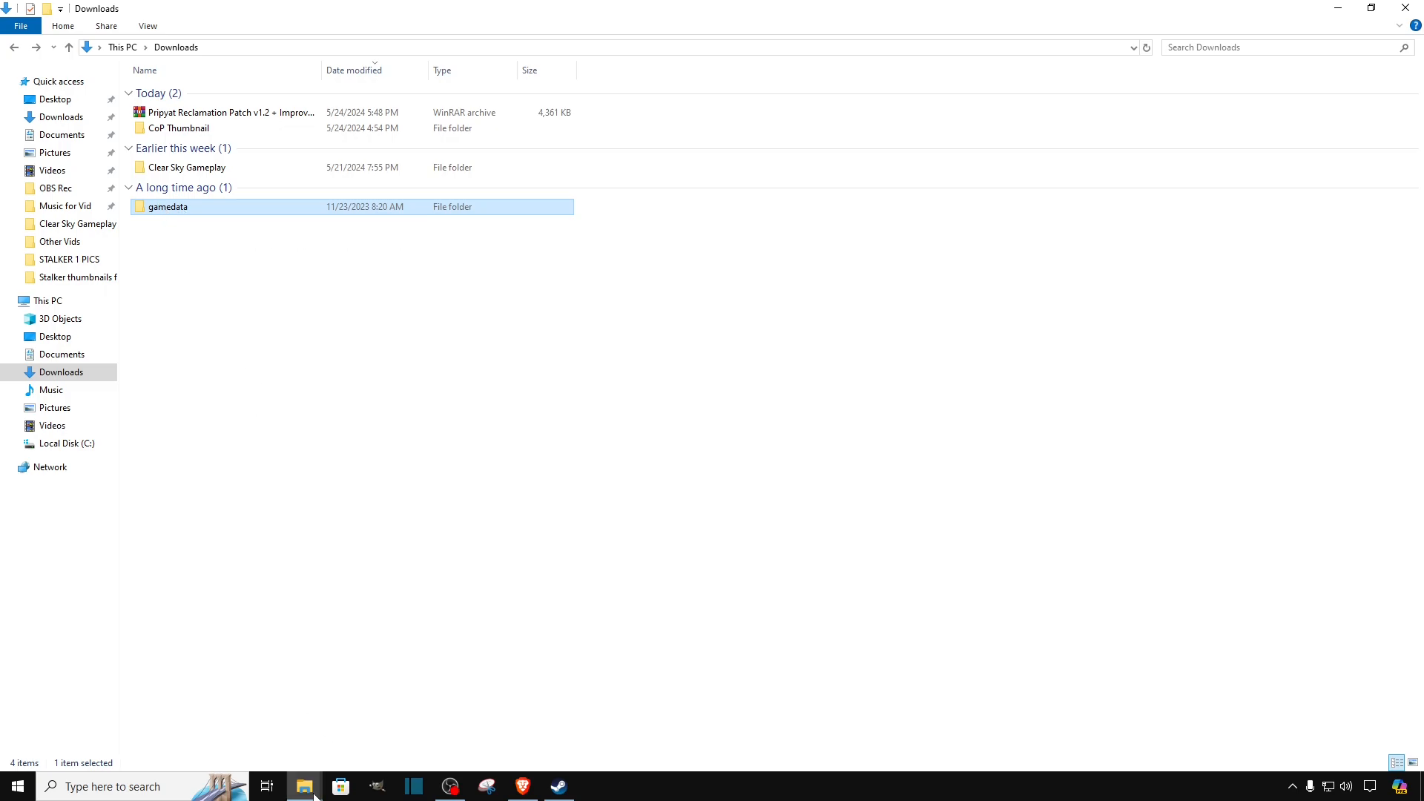
{"action": "right_click", "coordinate": [645, 535]}
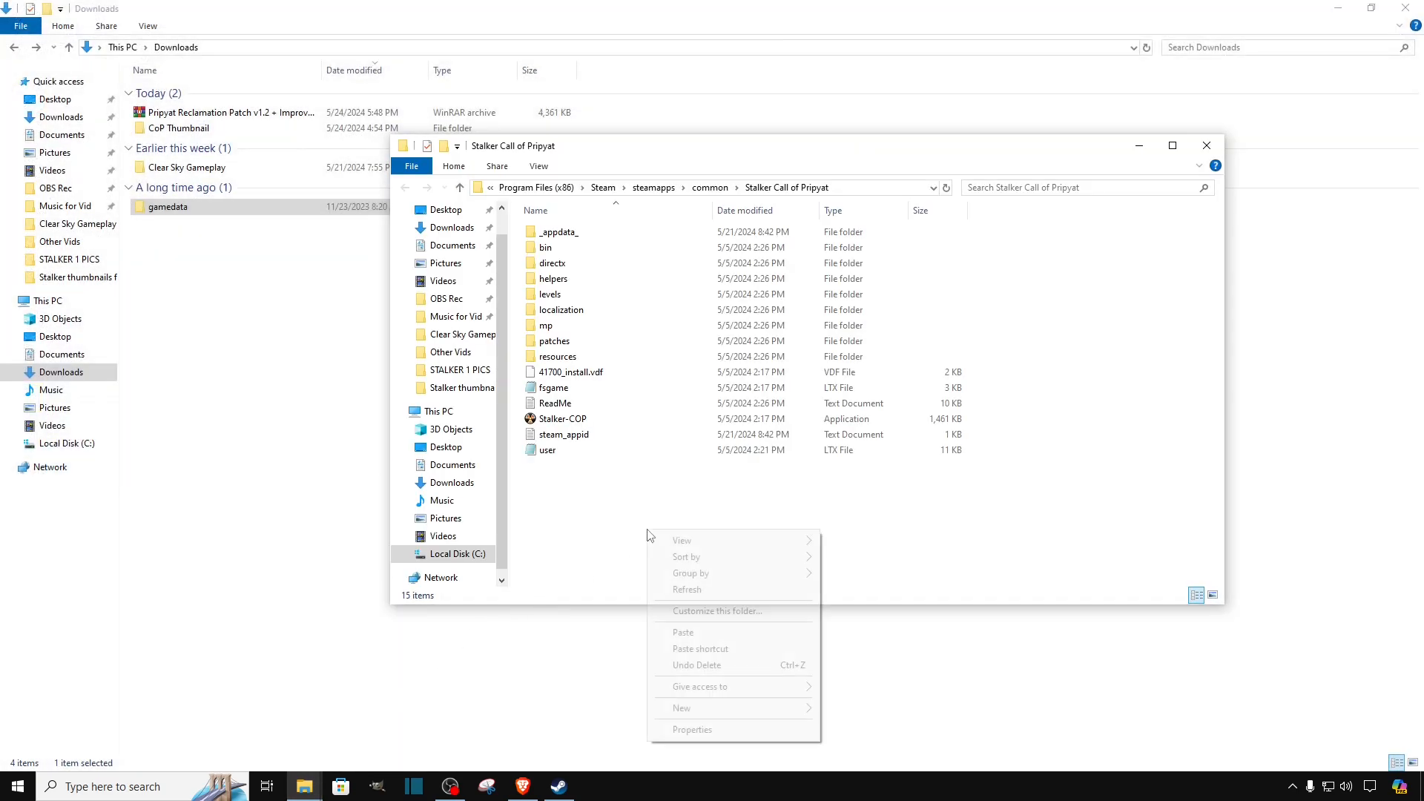
{"action": "left_click", "coordinate": [682, 632]}
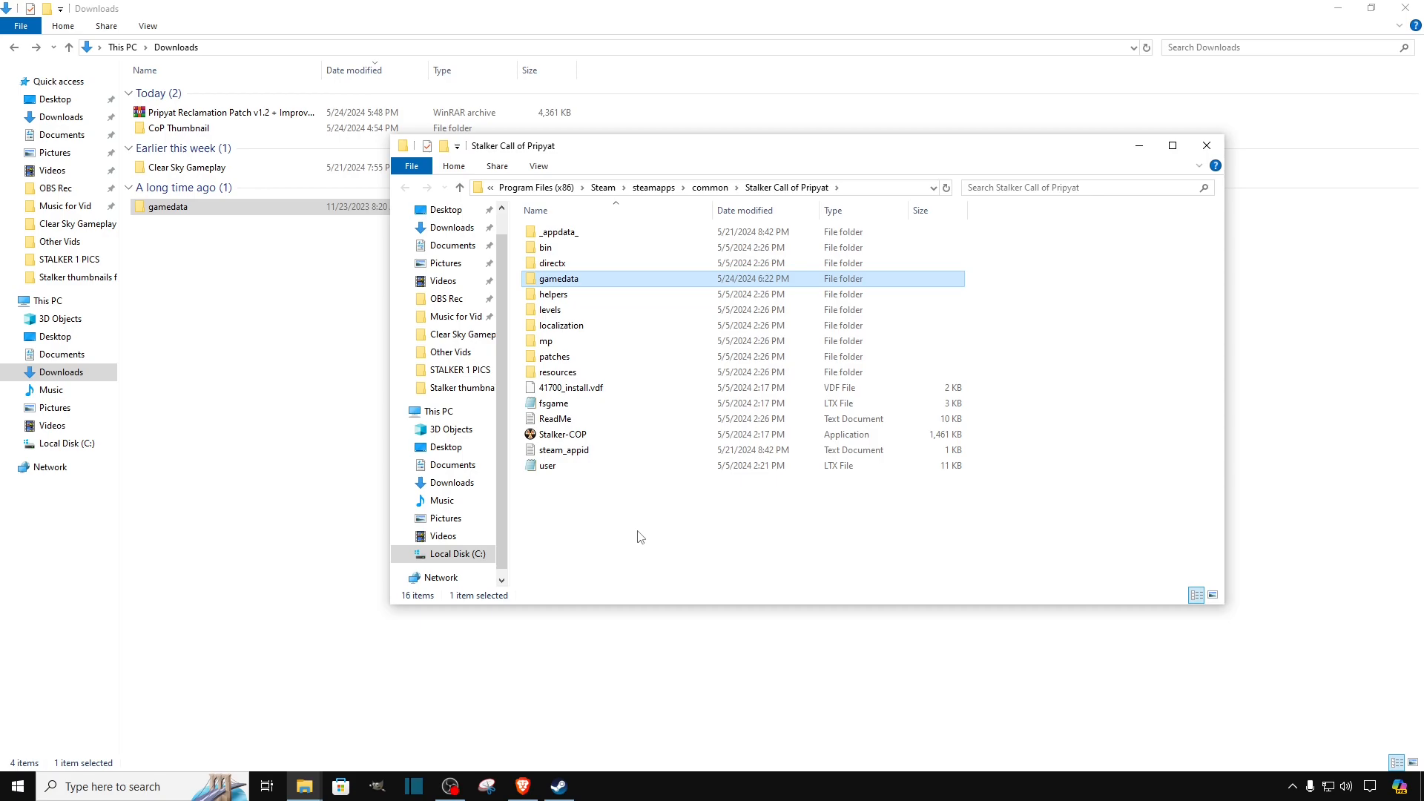
{"action": "left_click", "coordinate": [636, 535]}
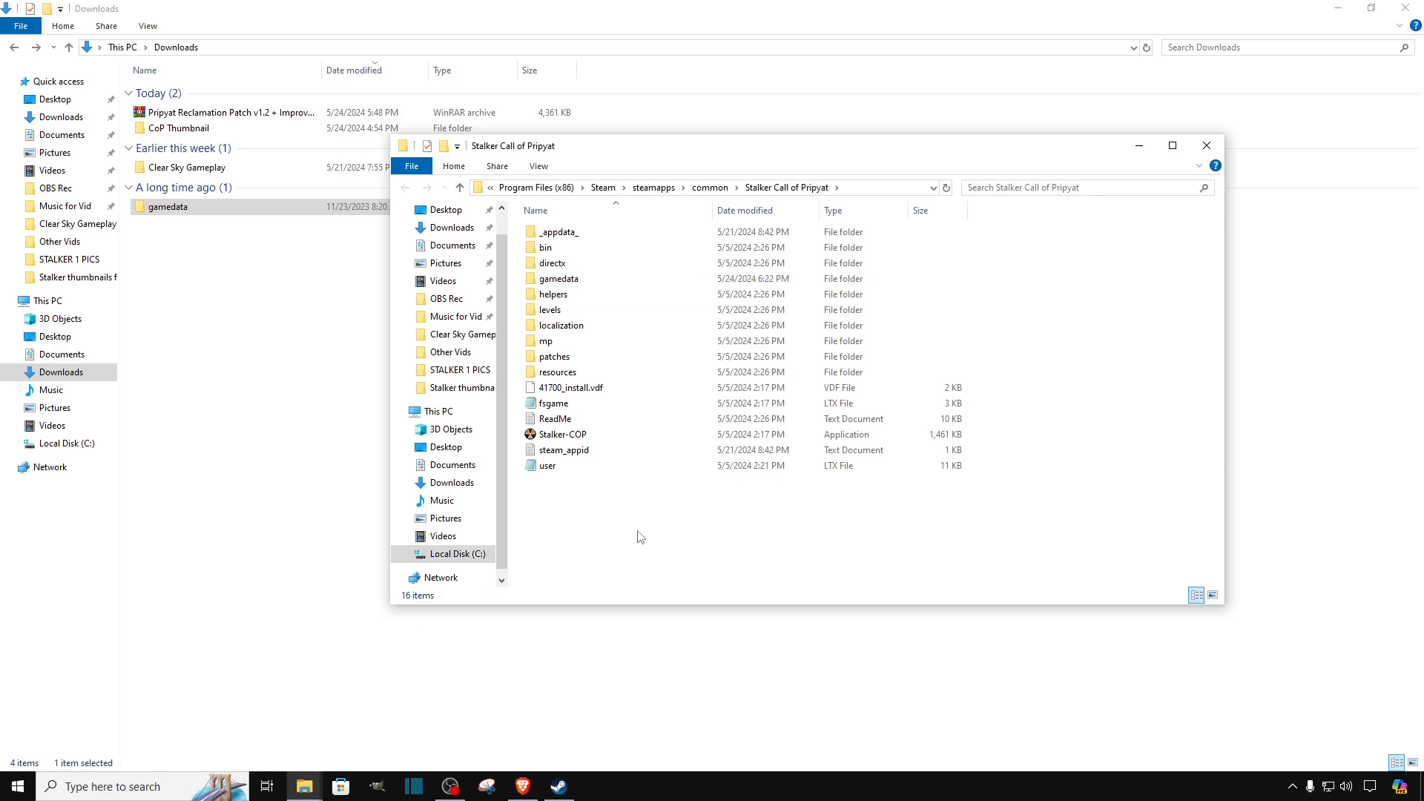
{"action": "mouse_move", "coordinate": [1138, 147]}
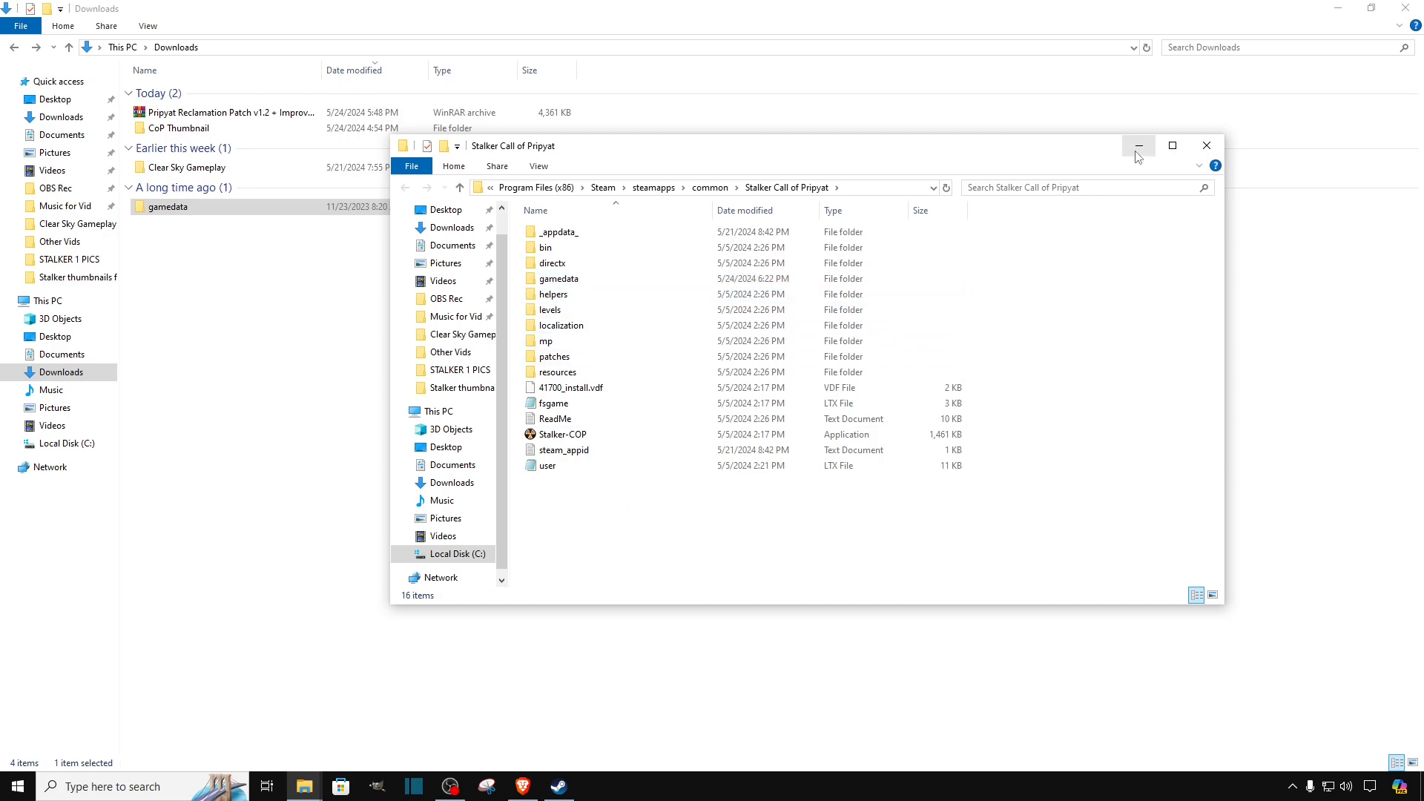
{"action": "mouse_move", "coordinate": [557, 786]}
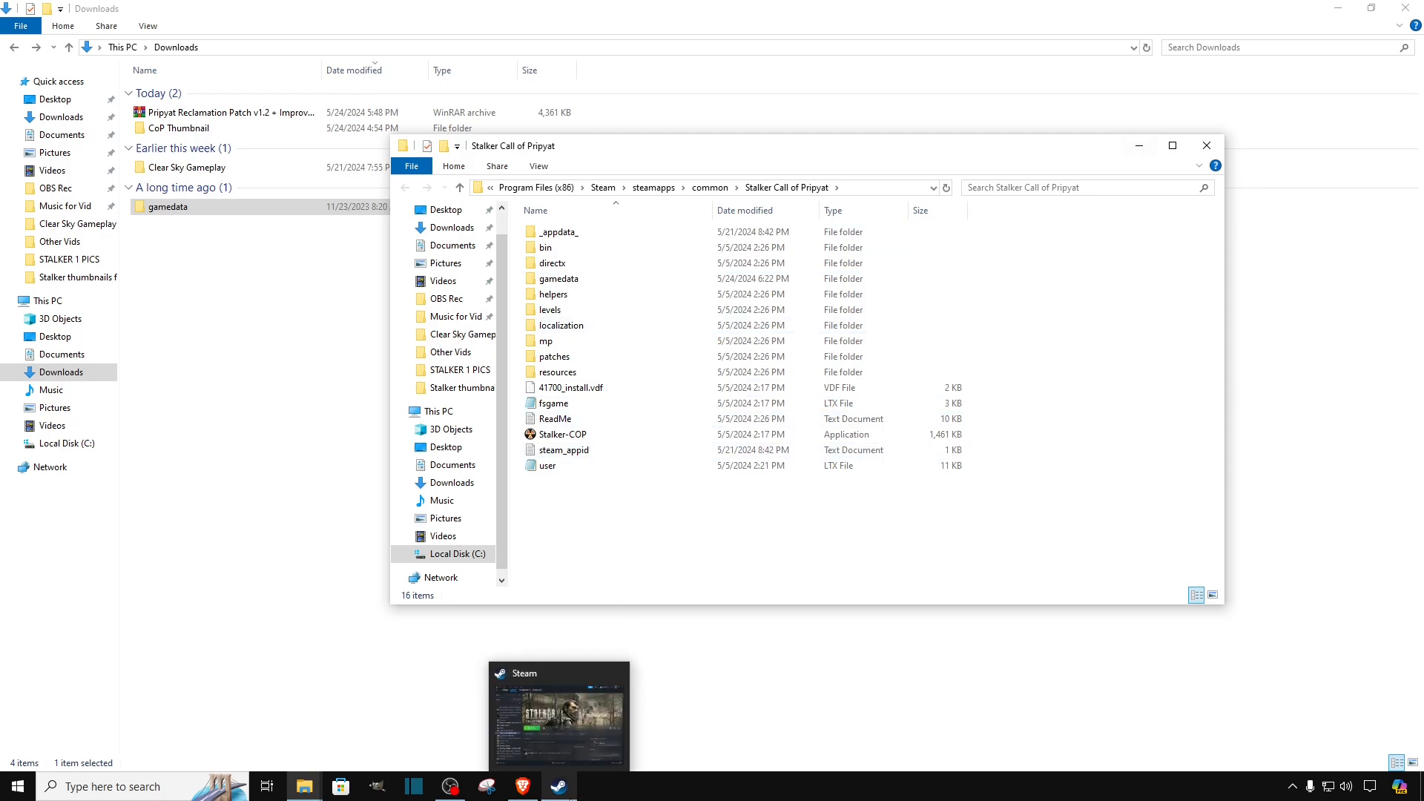
Return to Steam and start S.T.A.L.K.E.R.: Call of Pripyat with the green PLAY button.
{"action": "left_click", "coordinate": [559, 717]}
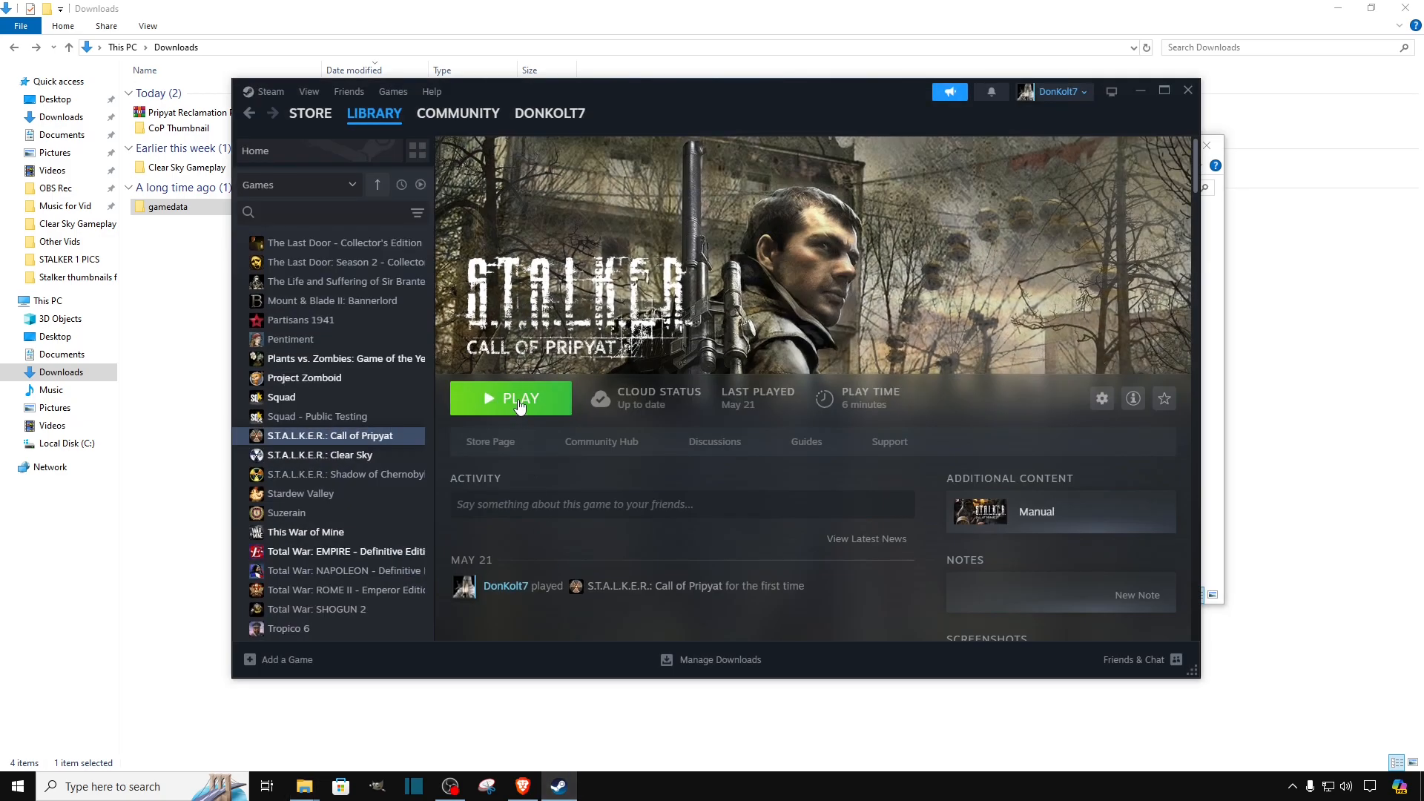
{"action": "left_click", "coordinate": [510, 397]}
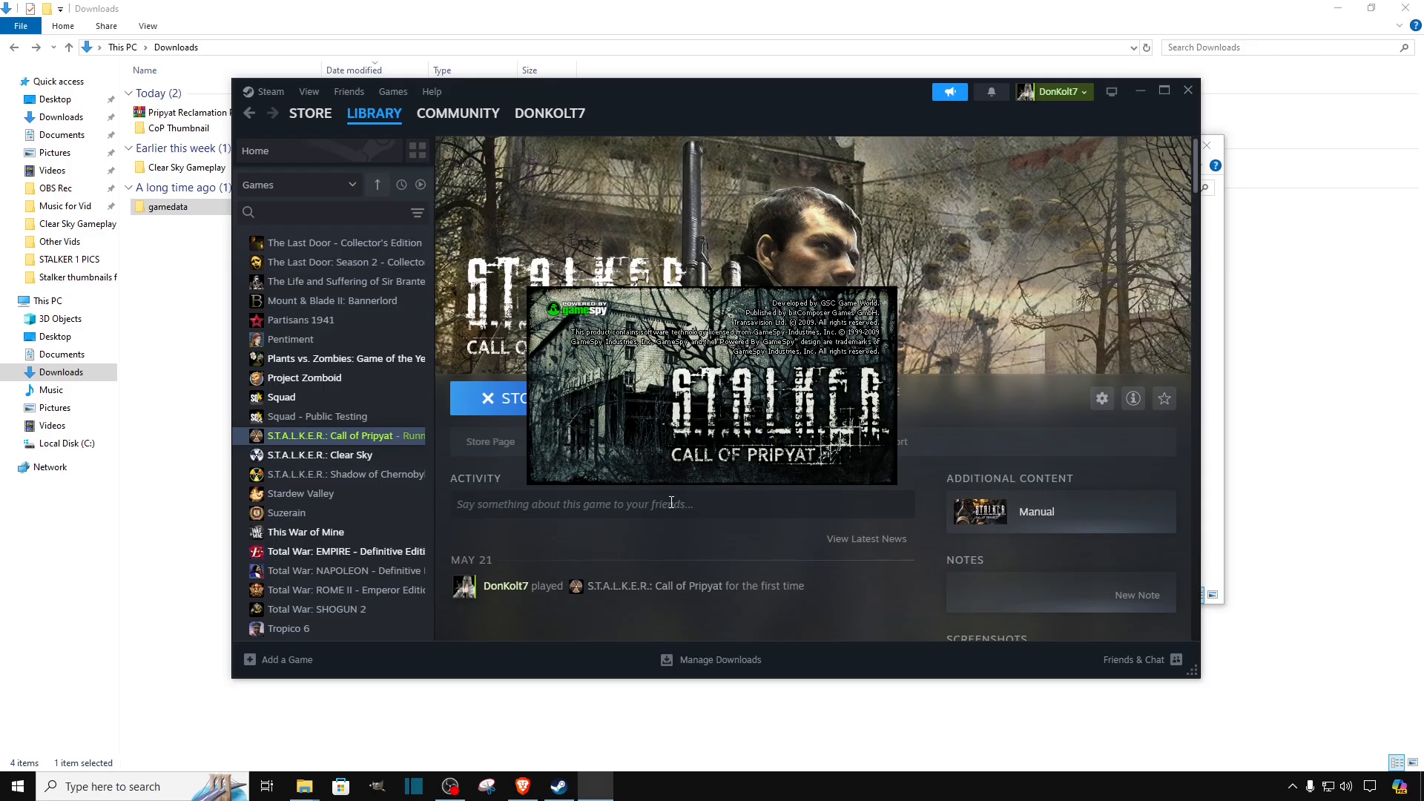
{"action": "left_click", "coordinate": [488, 398]}
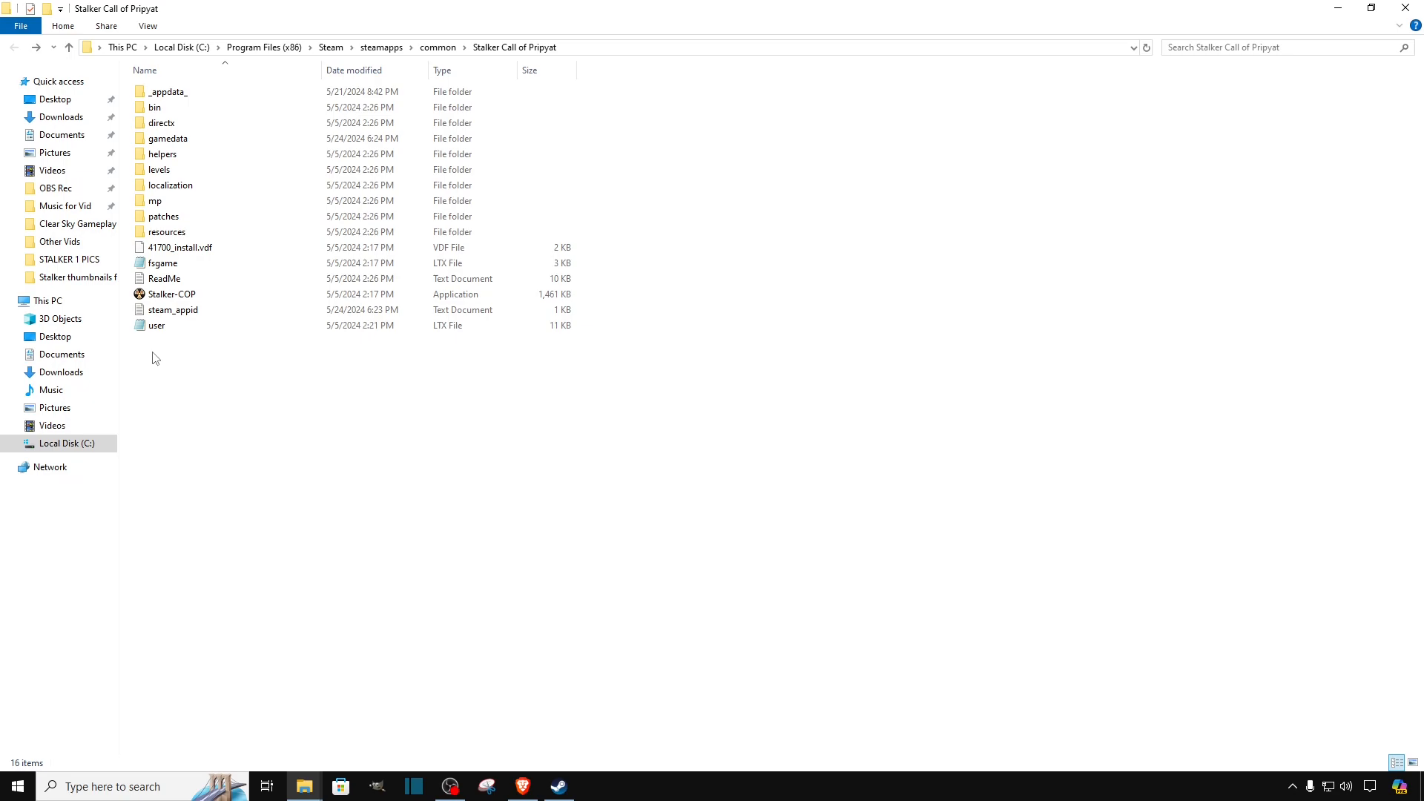
{"action": "mouse_move", "coordinate": [198, 359]}
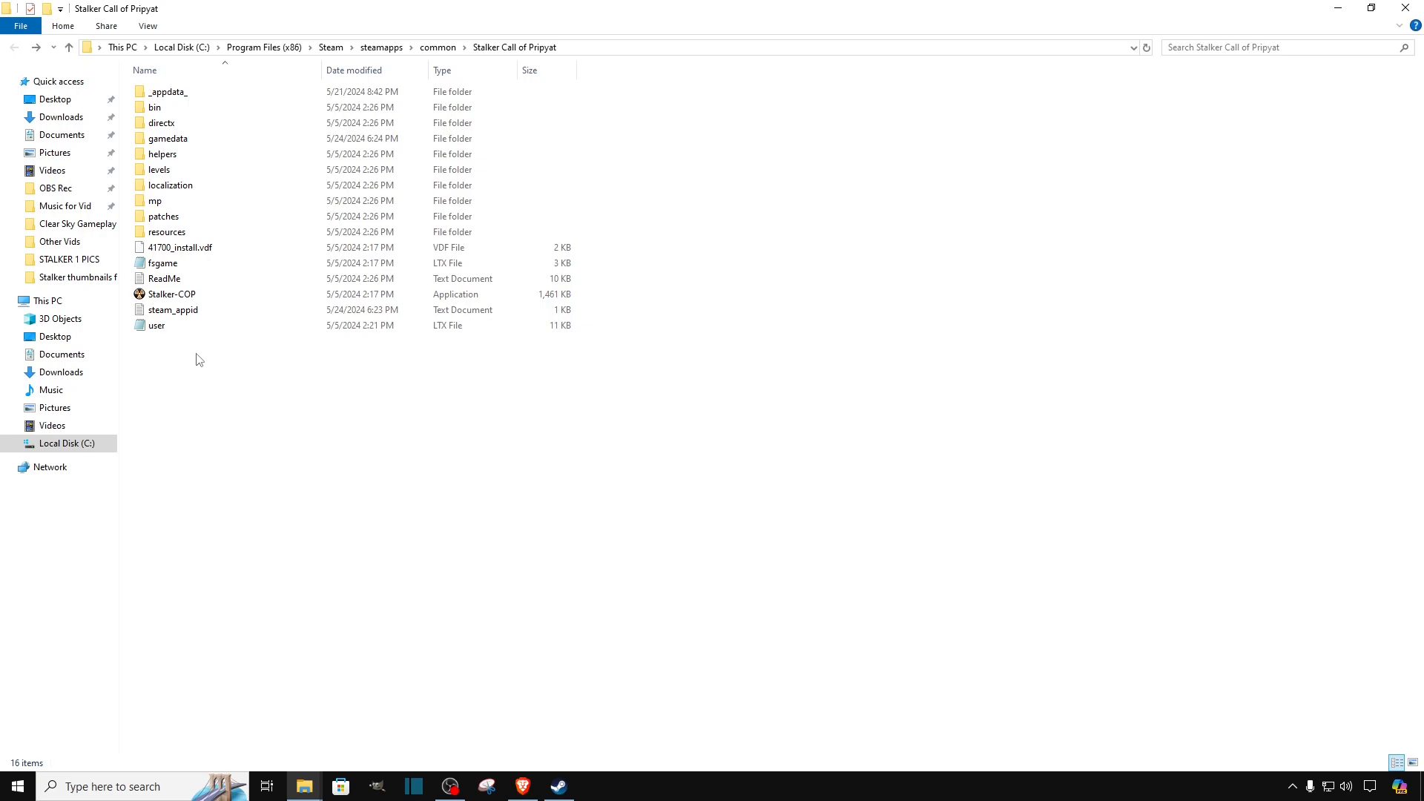
Enter the installed gamedata folder and run Modifier.exe, the S.T.A.L.K.E.R. Modifier 1.1 tool.
{"action": "left_click", "coordinate": [168, 138]}
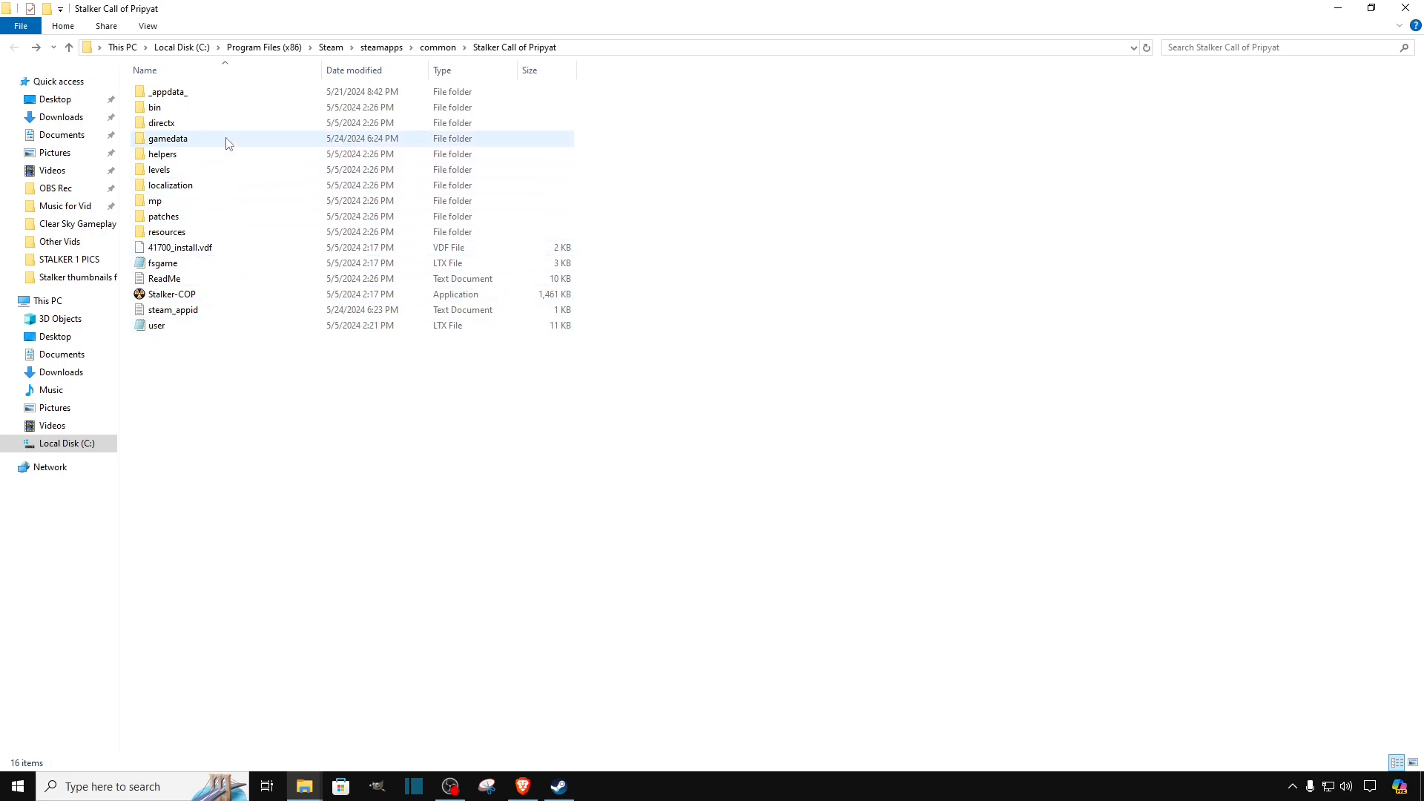
{"action": "mouse_move", "coordinate": [227, 144]}
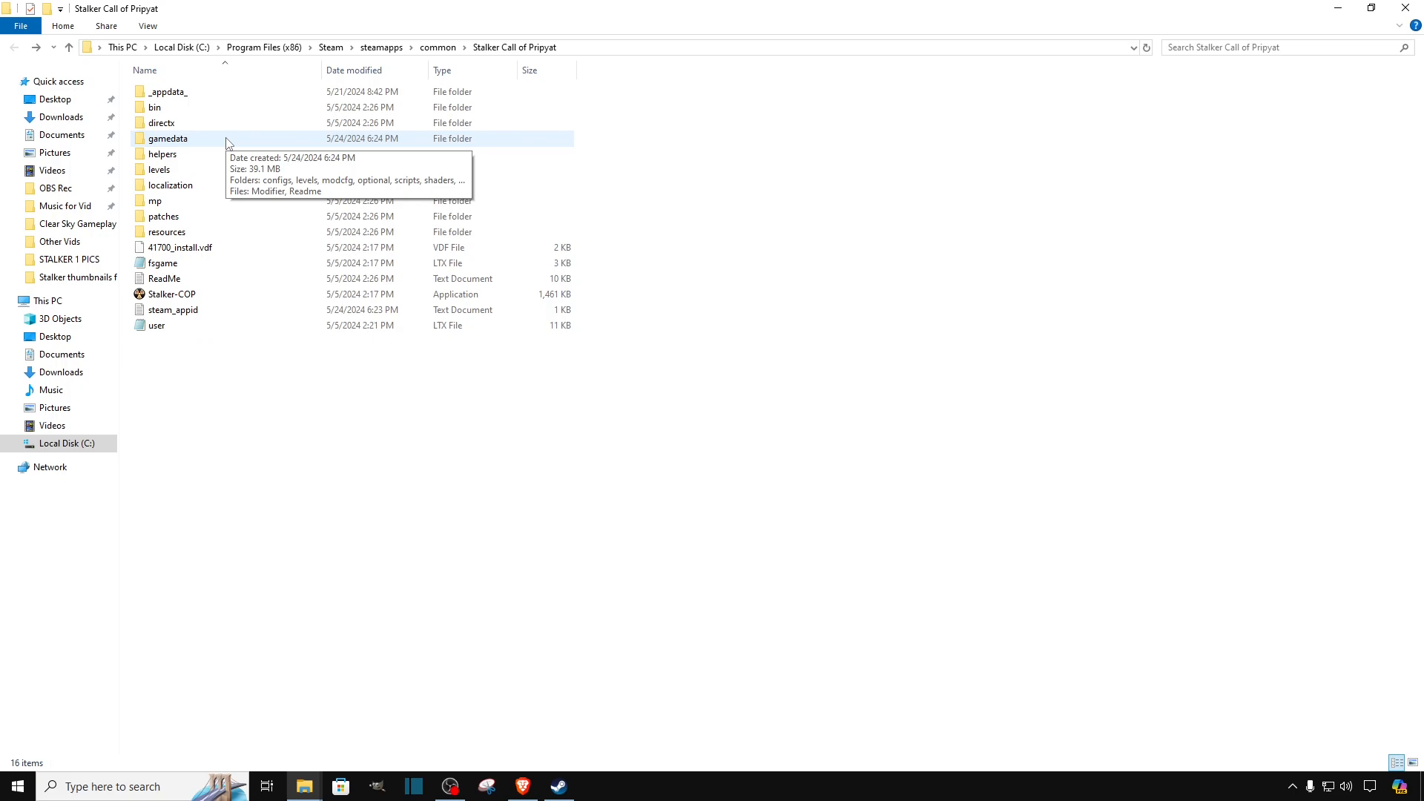
{"action": "mouse_move", "coordinate": [208, 144]}
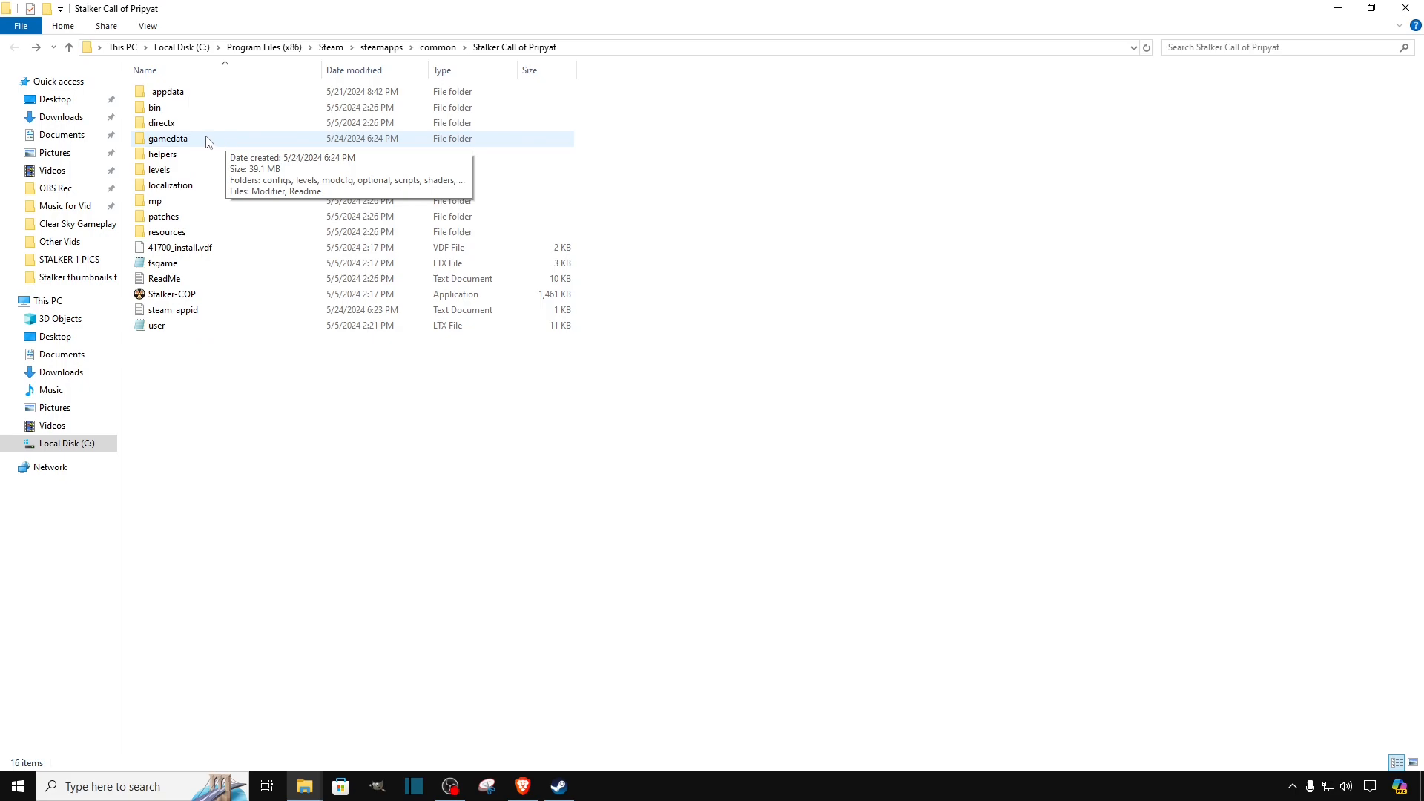
{"action": "double_click", "coordinate": [167, 137]}
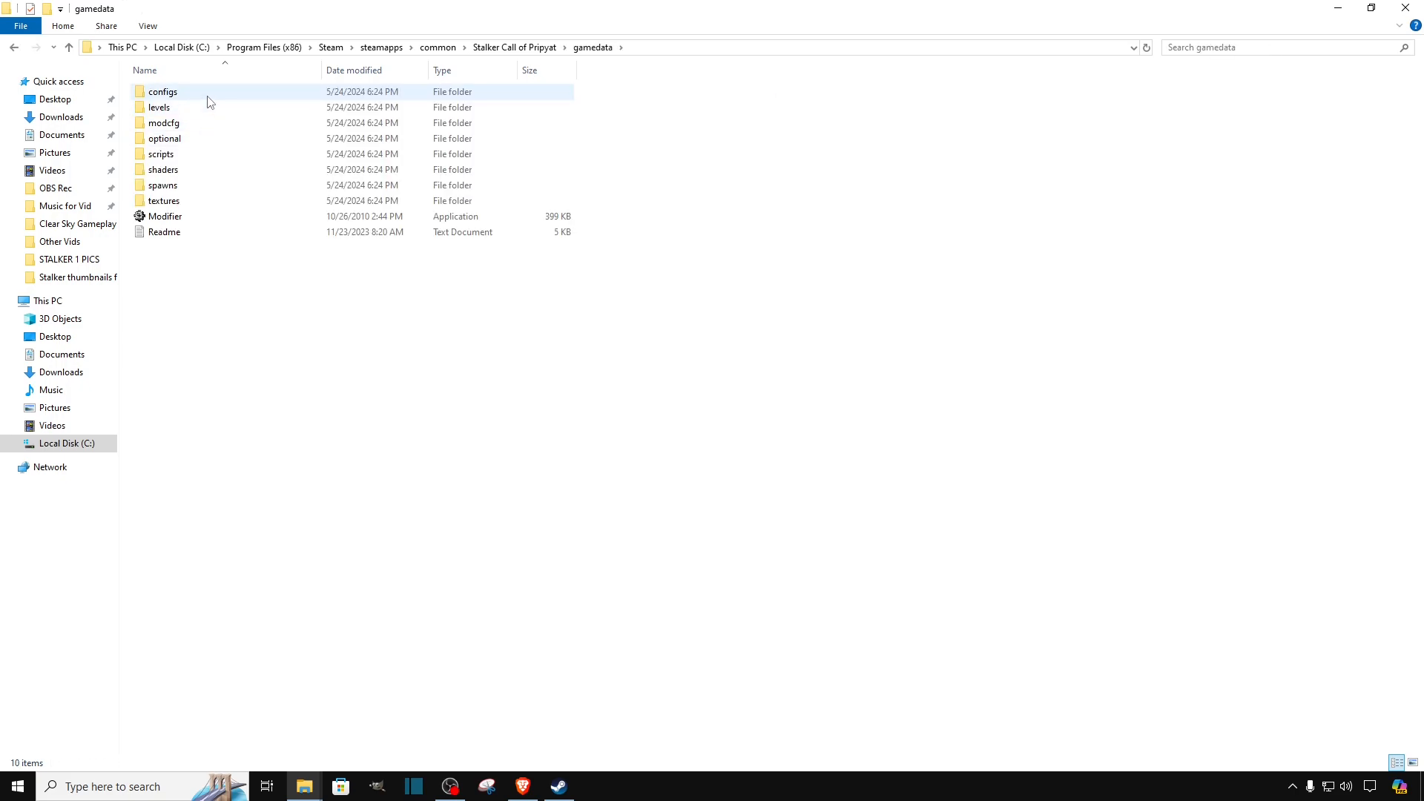
{"action": "mouse_move", "coordinate": [164, 216]}
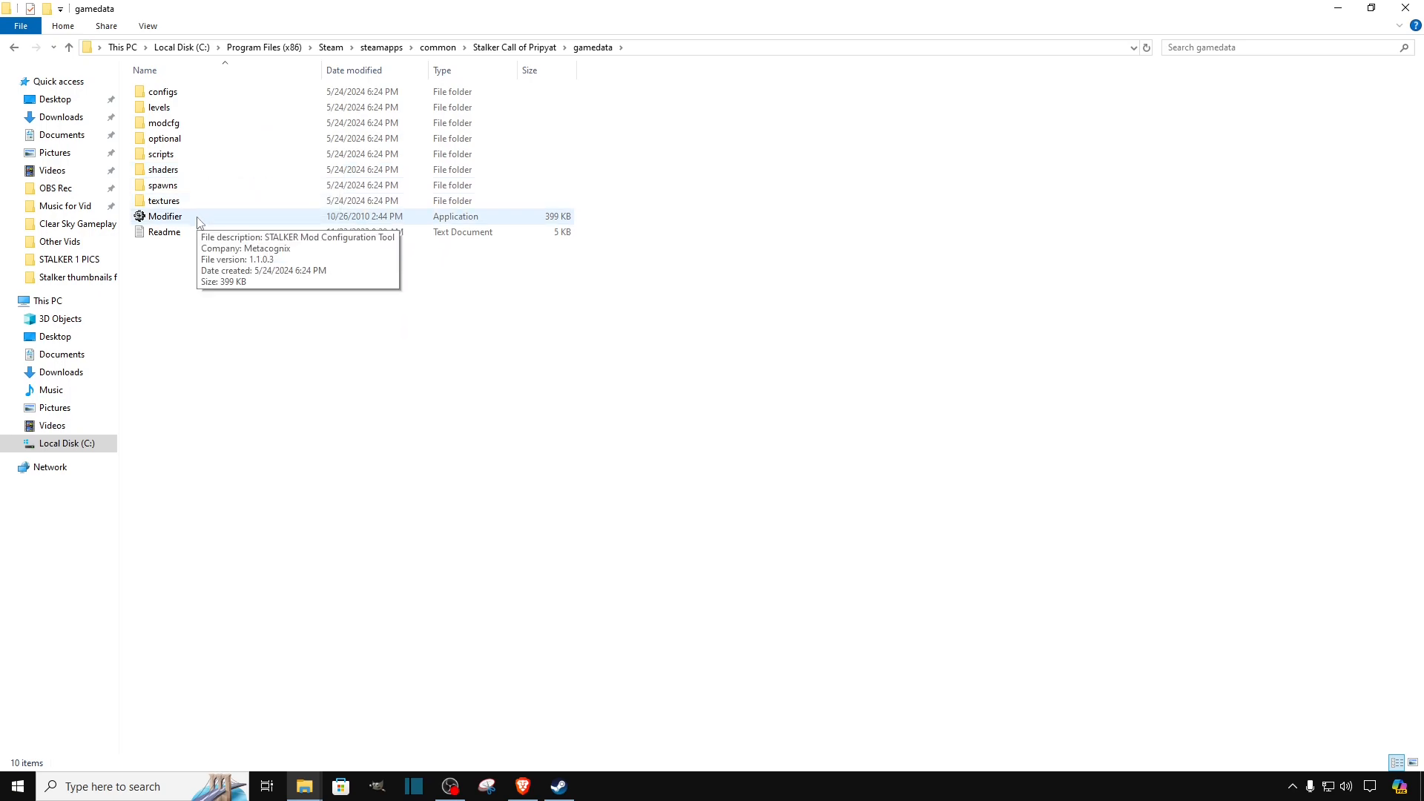
{"action": "double_click", "coordinate": [165, 217]}
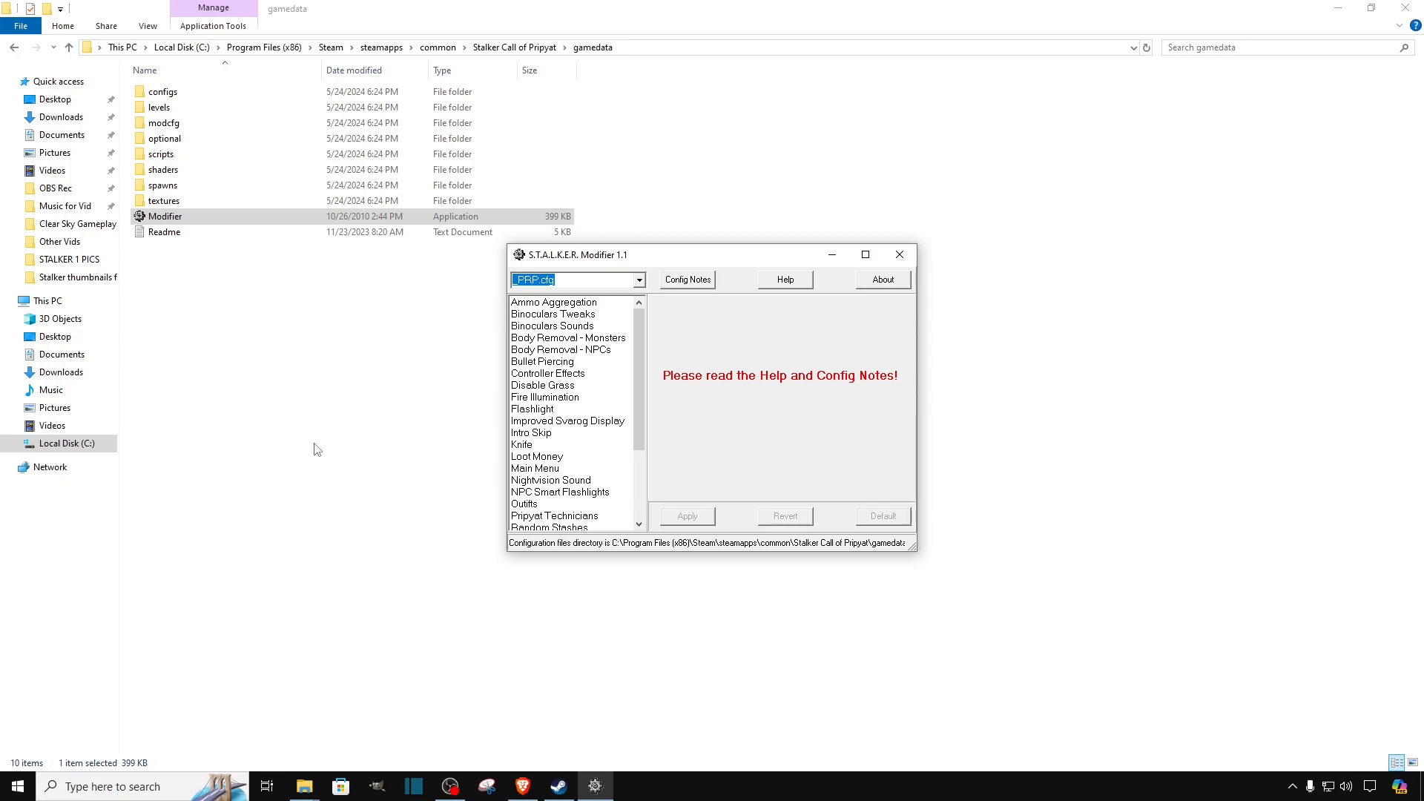
{"action": "mouse_move", "coordinate": [371, 424]}
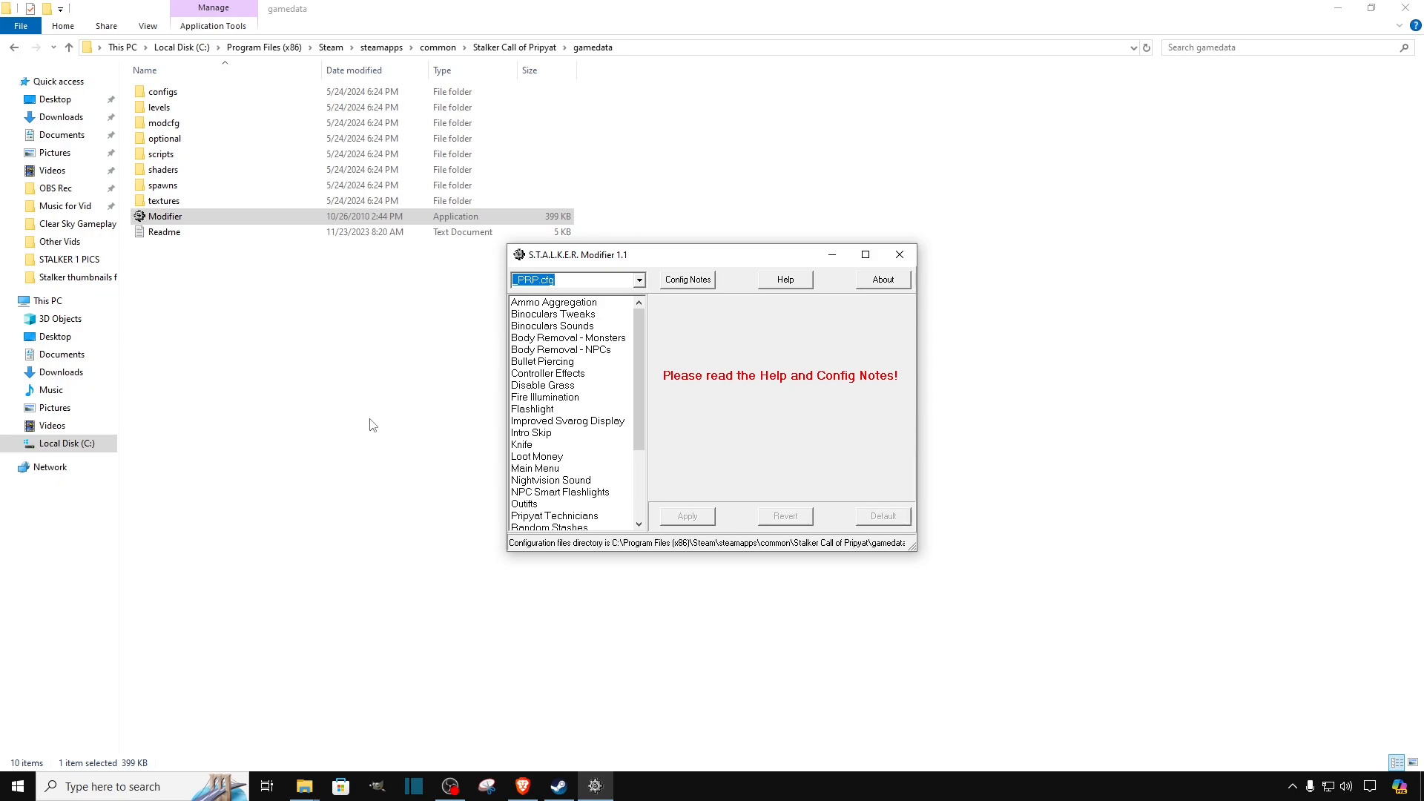
View the Loot Money, Main Menu, Nightvision Sound and Pripyat Technicians option pages without changes.
{"action": "scroll", "scroll_direction": "down", "scroll_amount": 3}
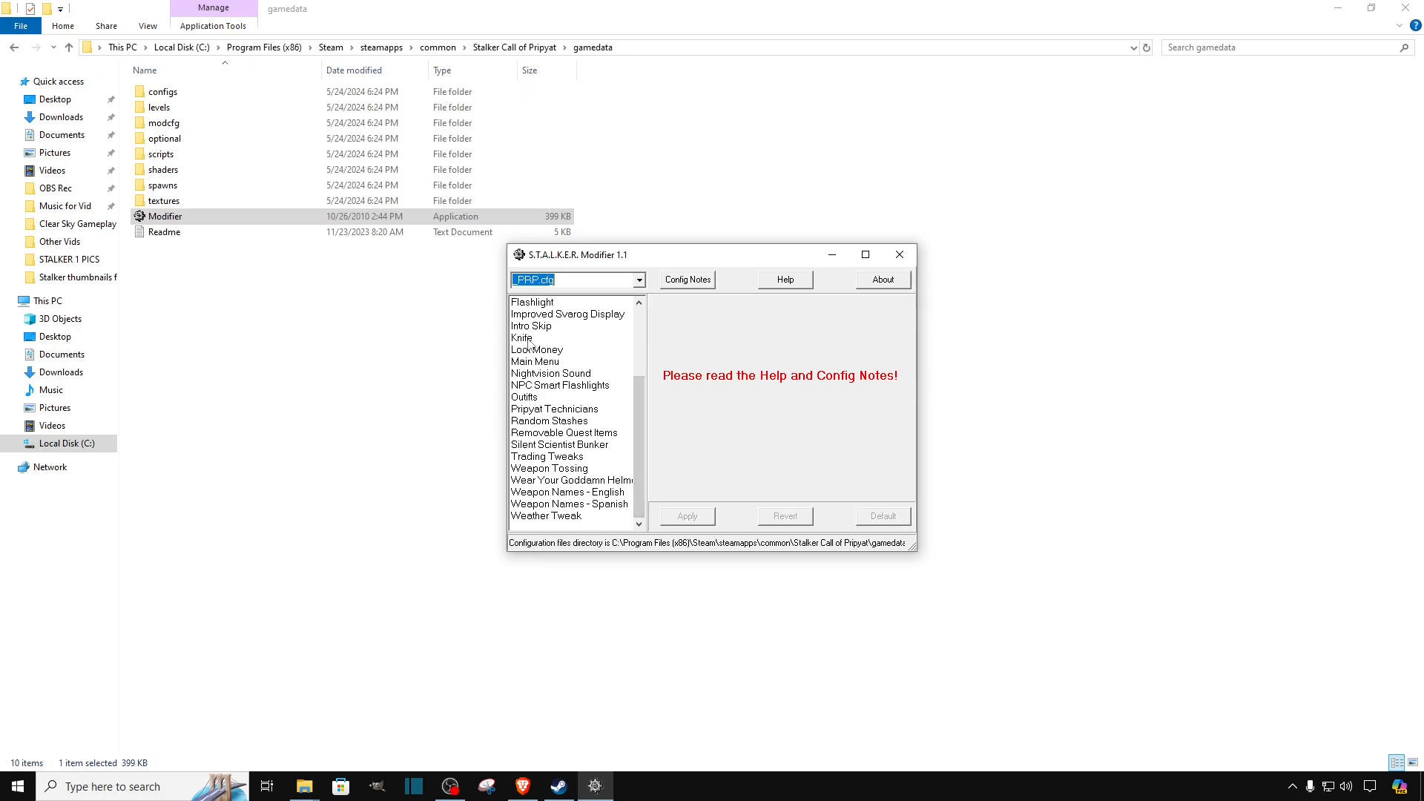
{"action": "left_click", "coordinate": [537, 350]}
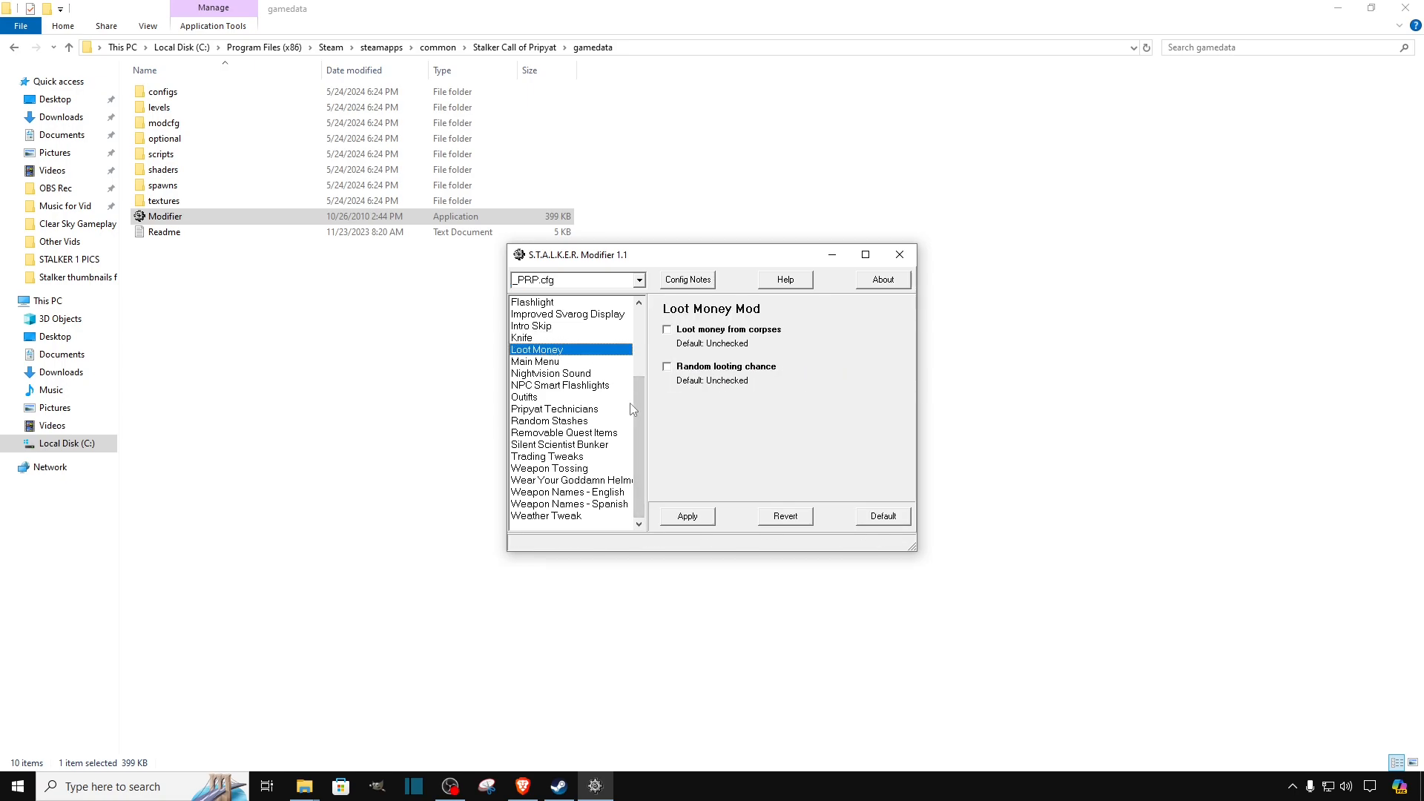
{"action": "left_click", "coordinate": [550, 373]}
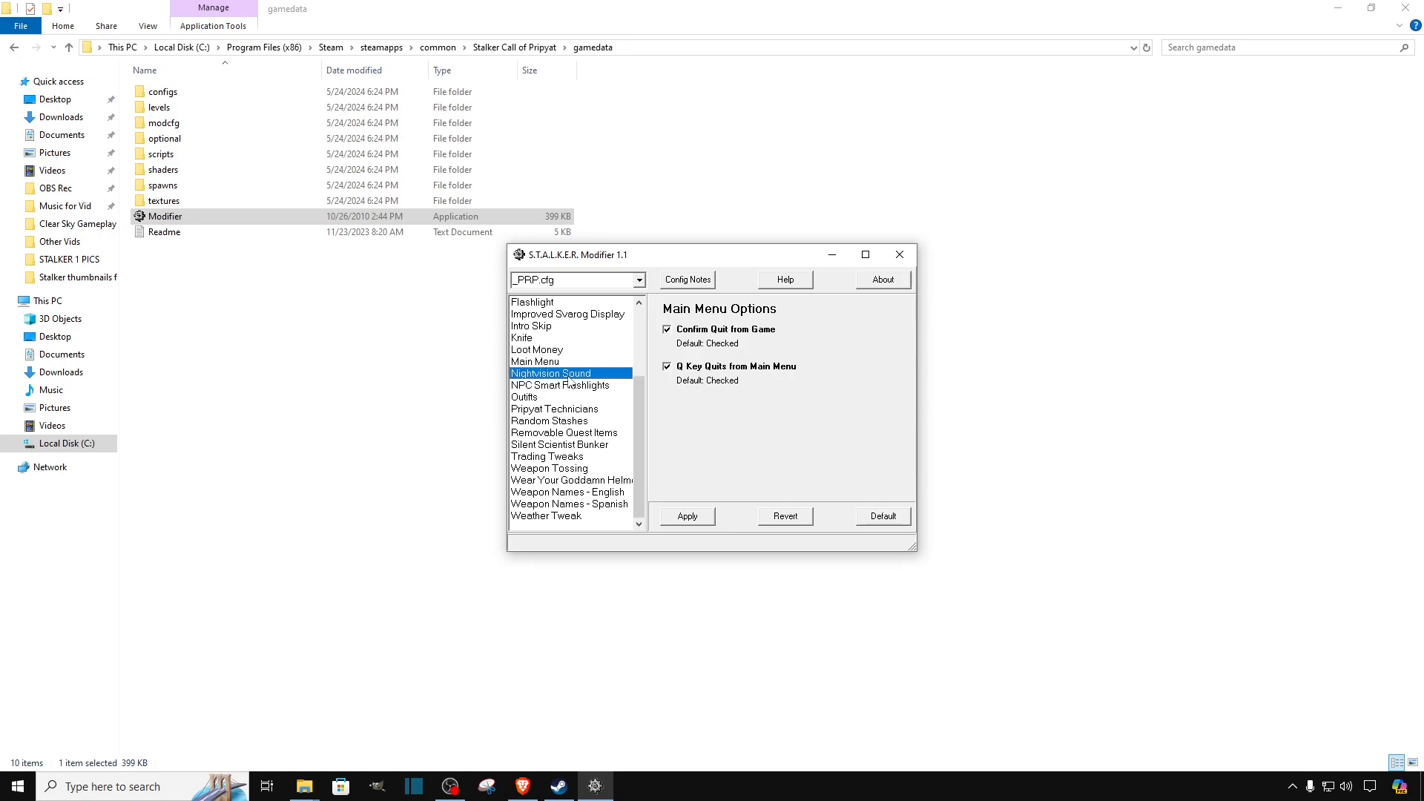
{"action": "left_click", "coordinate": [551, 374]}
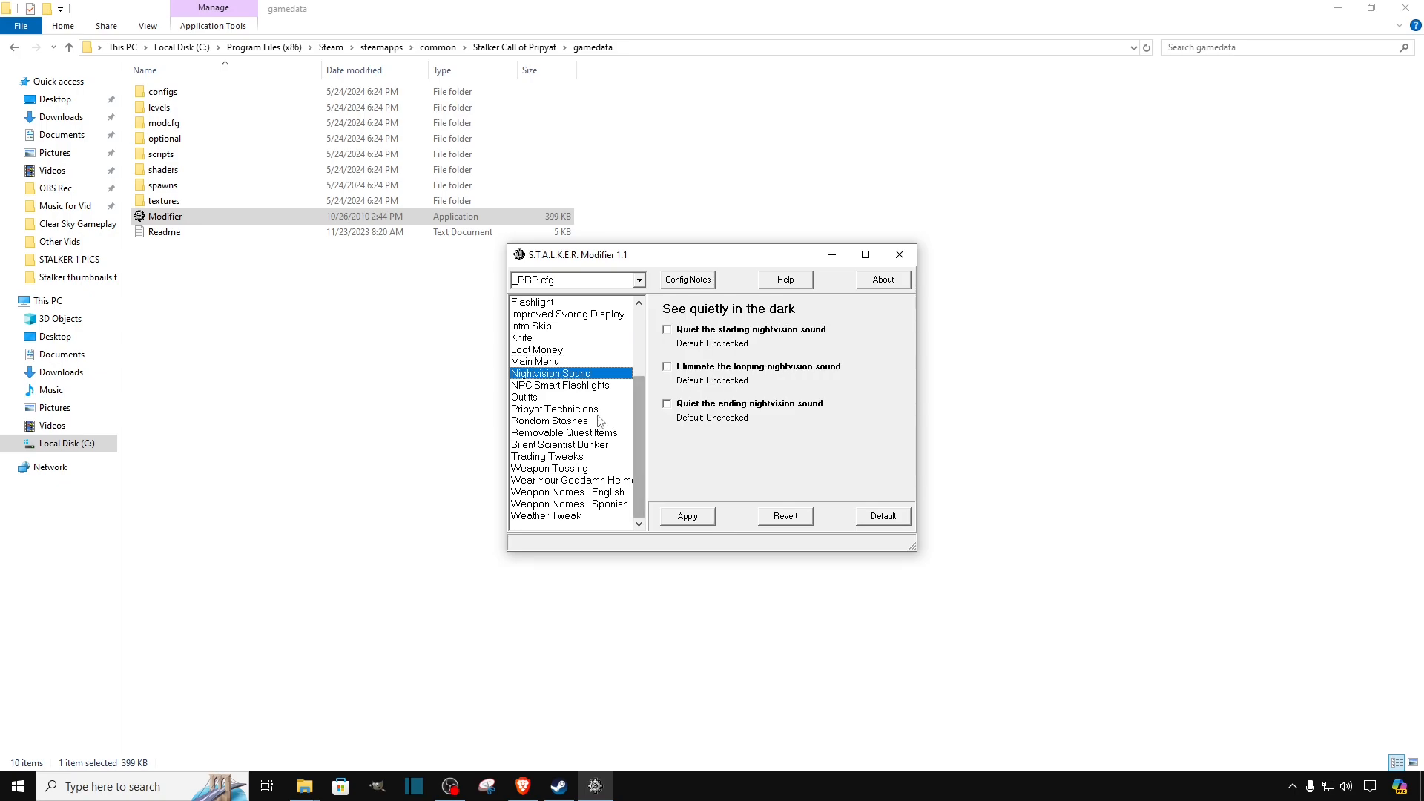
{"action": "left_click", "coordinate": [554, 415]}
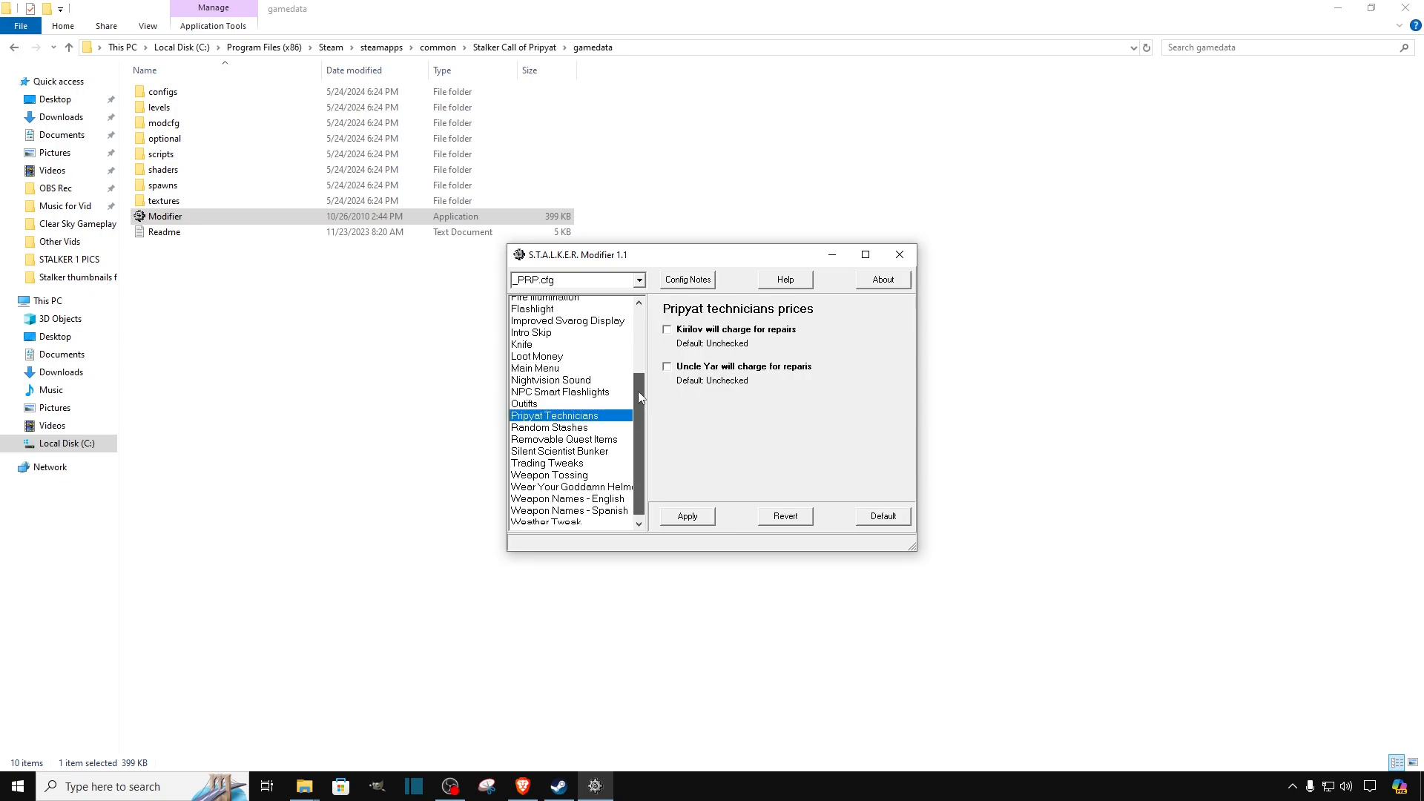
{"action": "scroll", "scroll_direction": "up", "scroll_amount": 3}
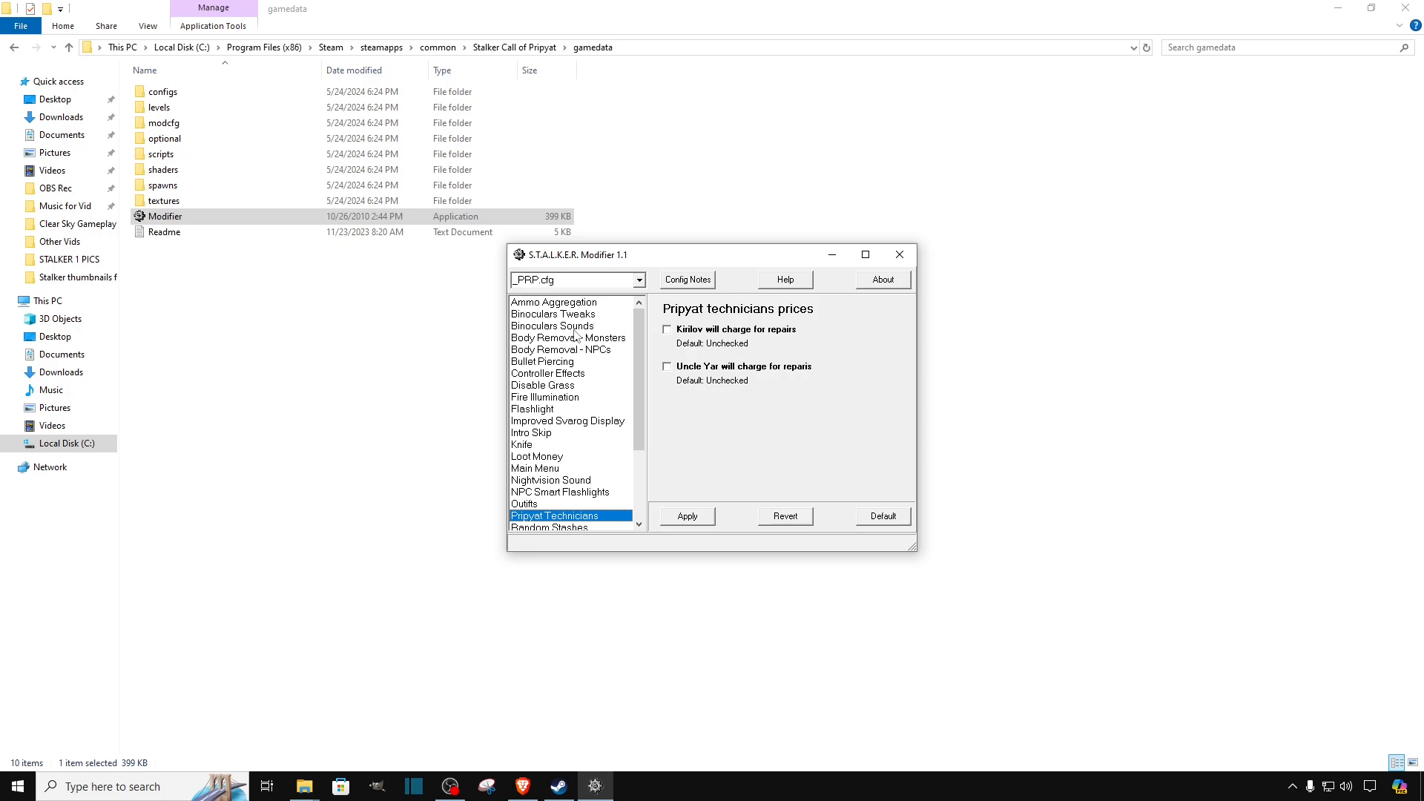
{"action": "mouse_move", "coordinate": [565, 362]}
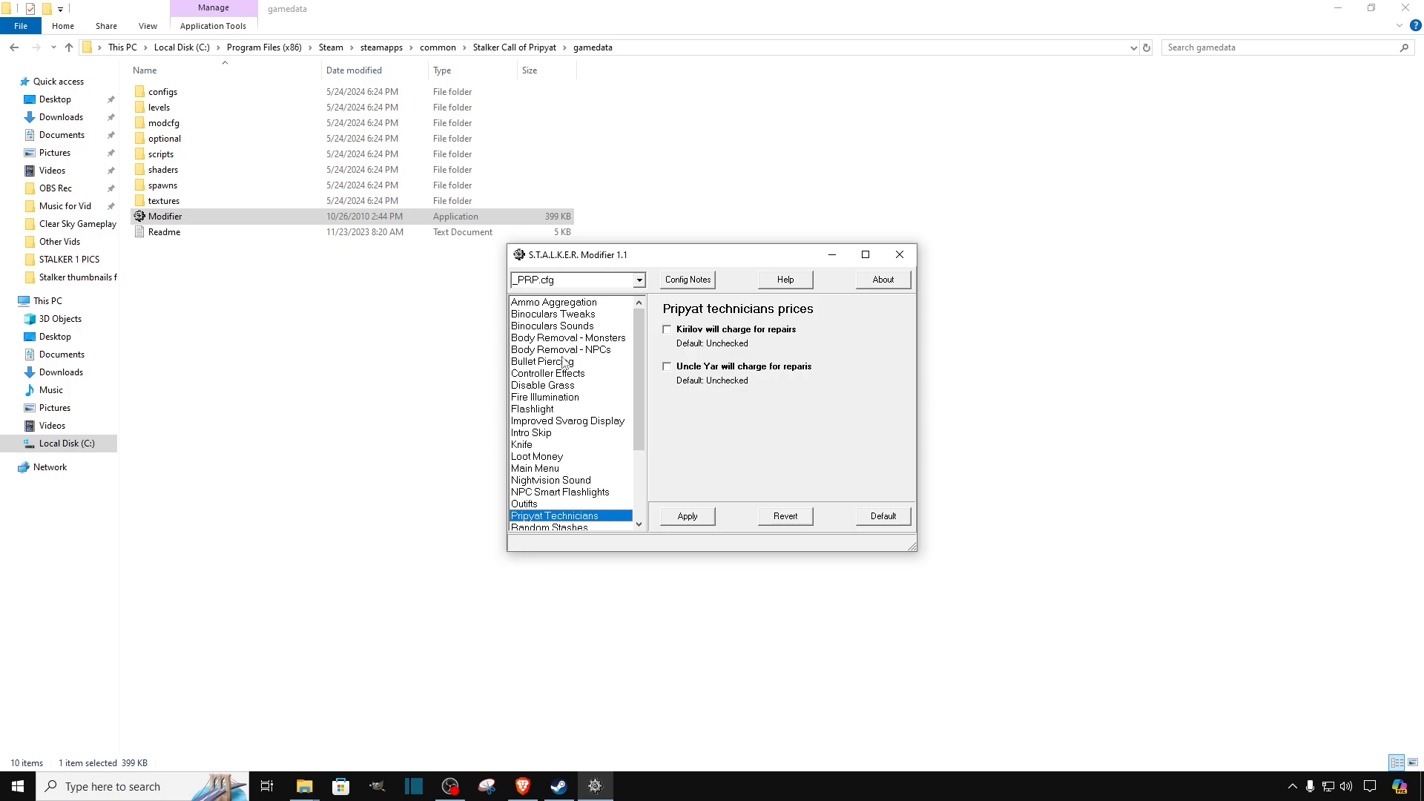